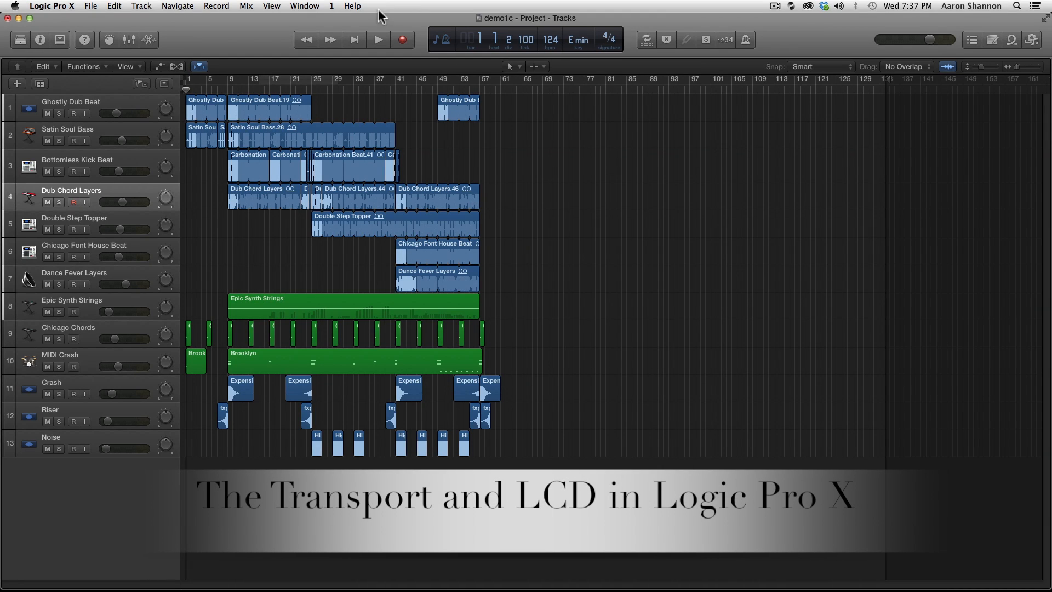
pyautogui.moveTo(560, 22)
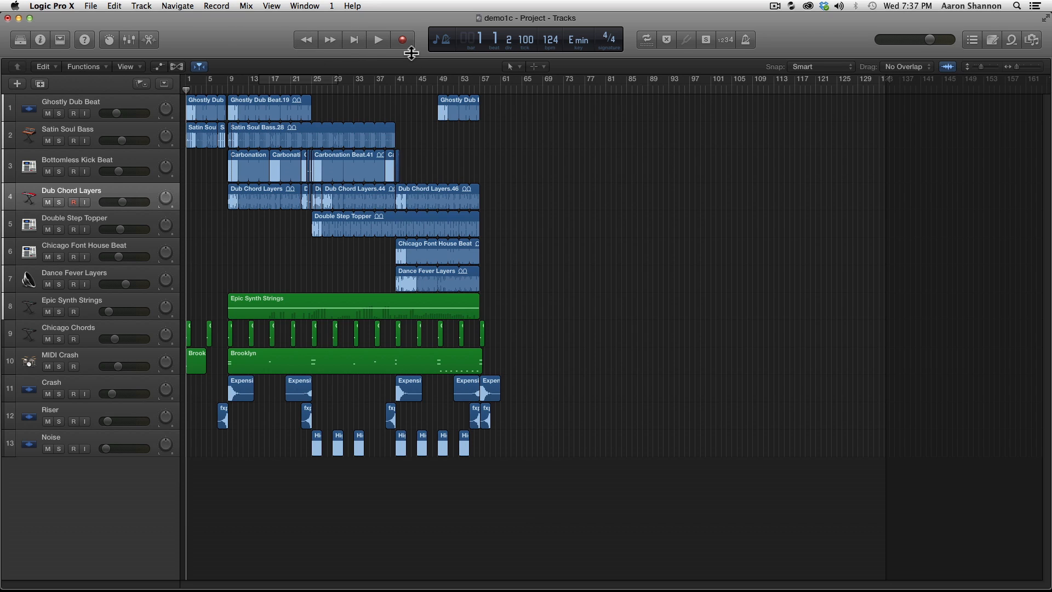
pyautogui.moveTo(380, 43)
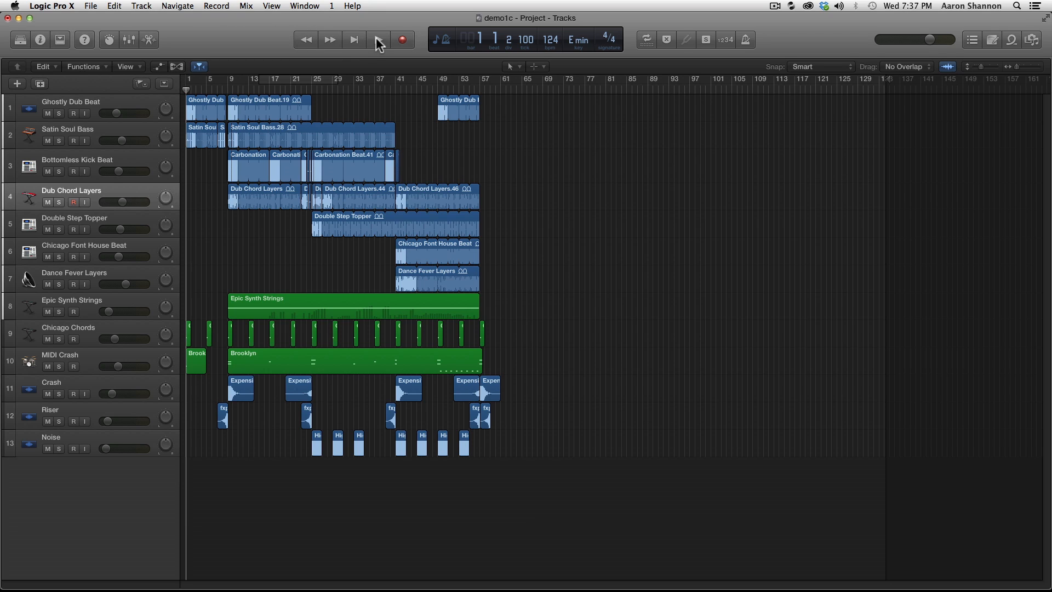
pyautogui.moveTo(379, 39)
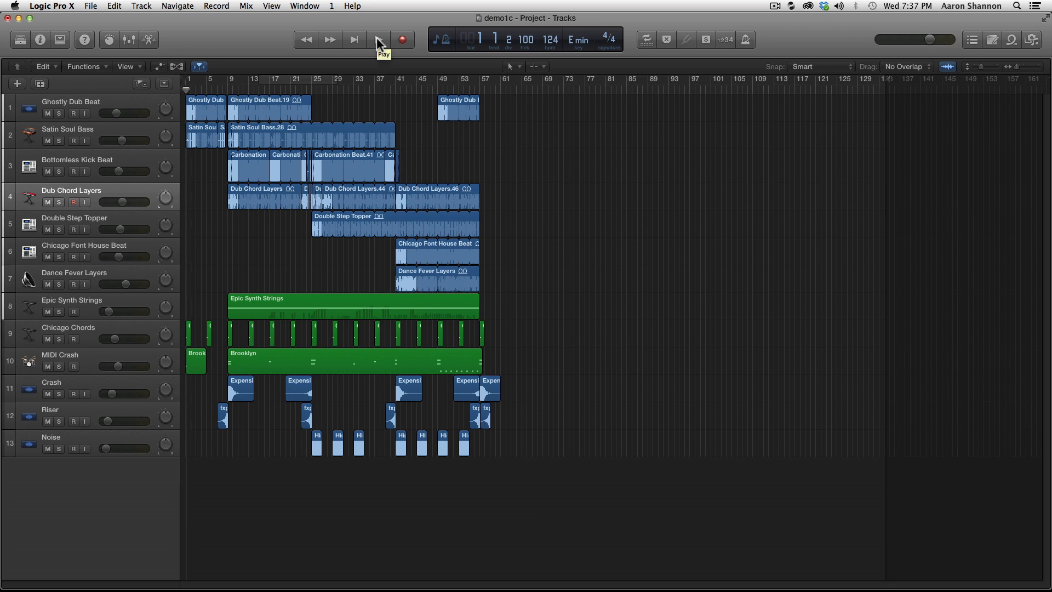
pyautogui.moveTo(329, 39)
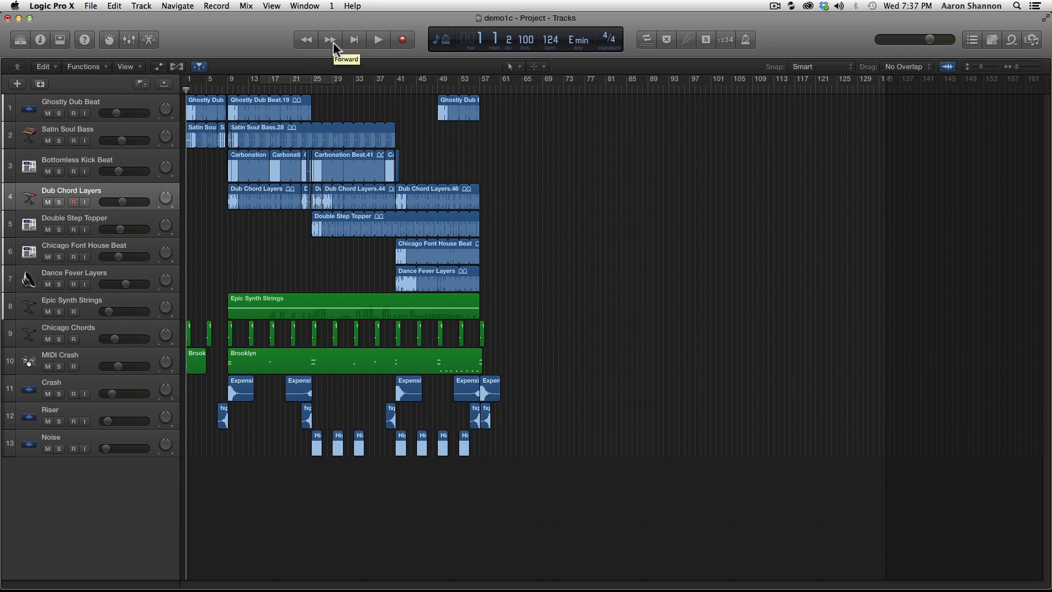
pyautogui.moveTo(377, 40)
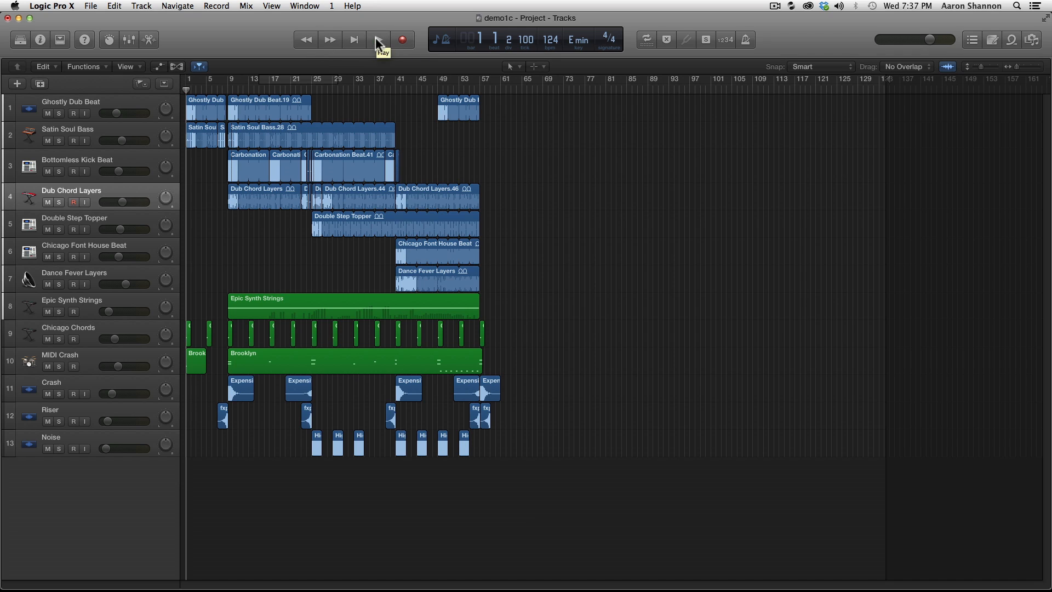
# Play the project briefly from the start, stop, and return the playhead to the beginning
pyautogui.click(379, 40)
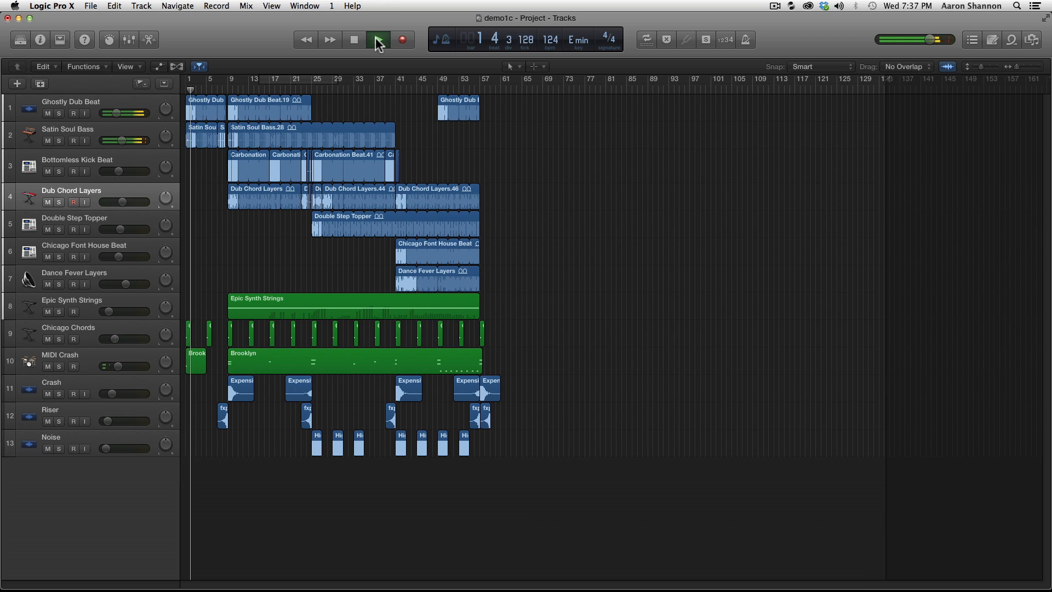
pyautogui.click(379, 39)
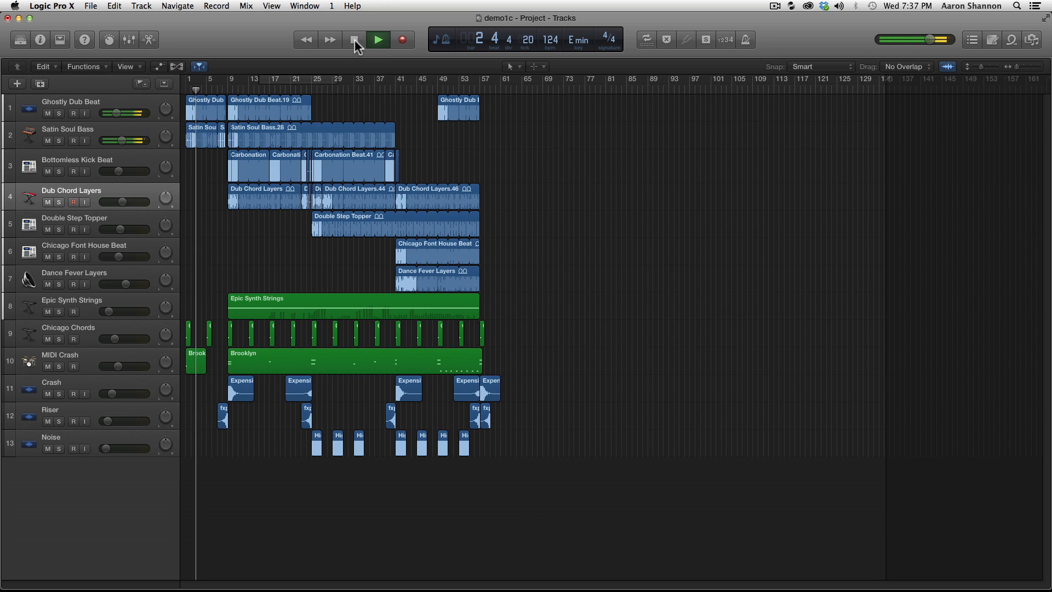
pyautogui.click(354, 40)
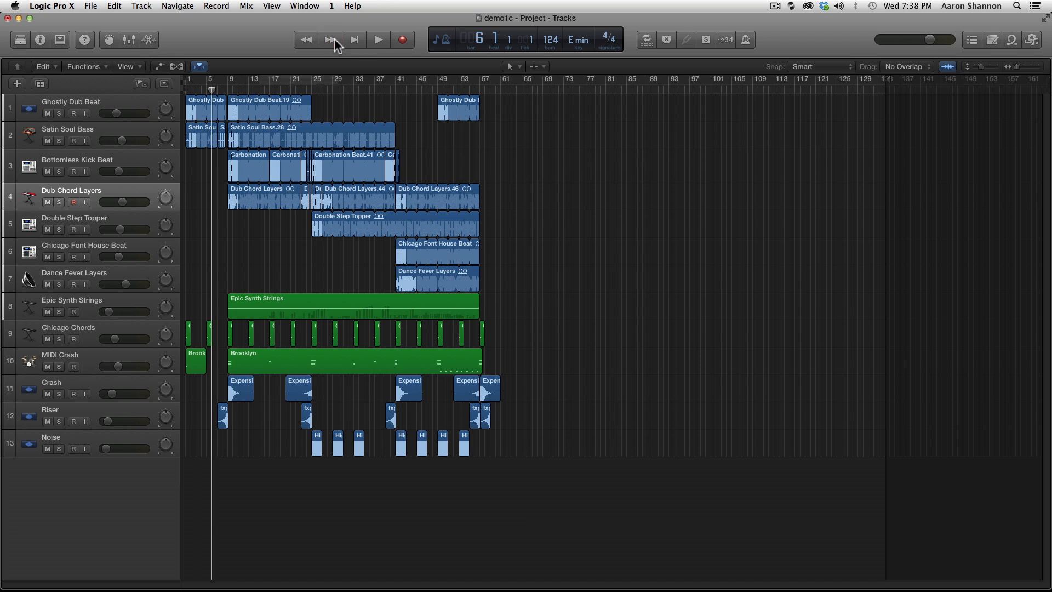
pyautogui.click(305, 39)
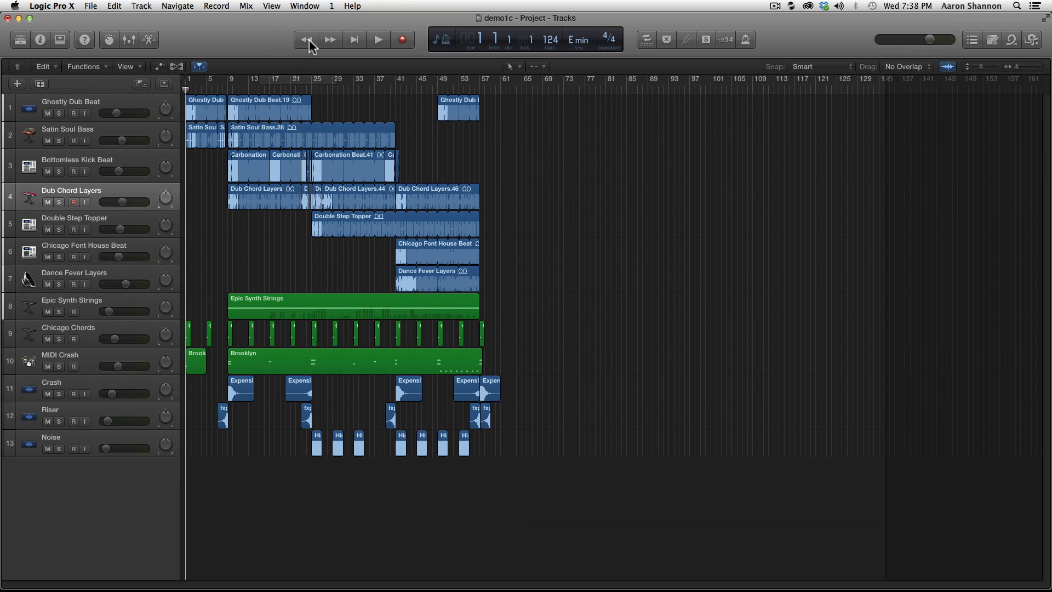
pyautogui.moveTo(307, 34)
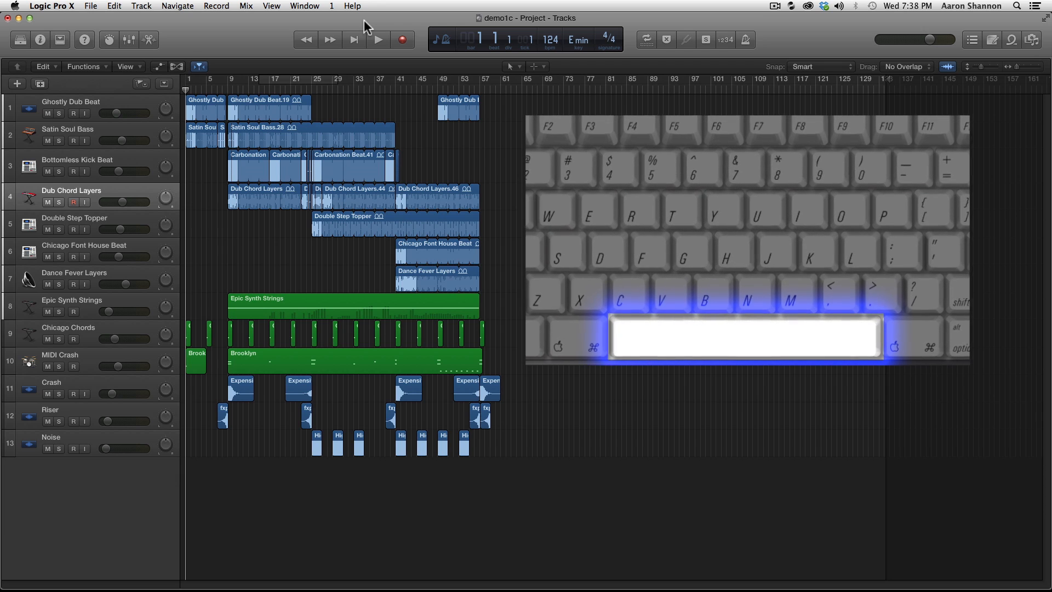
# Play and stop twice more, leaving the project stopped around bar 2
pyautogui.click(378, 40)
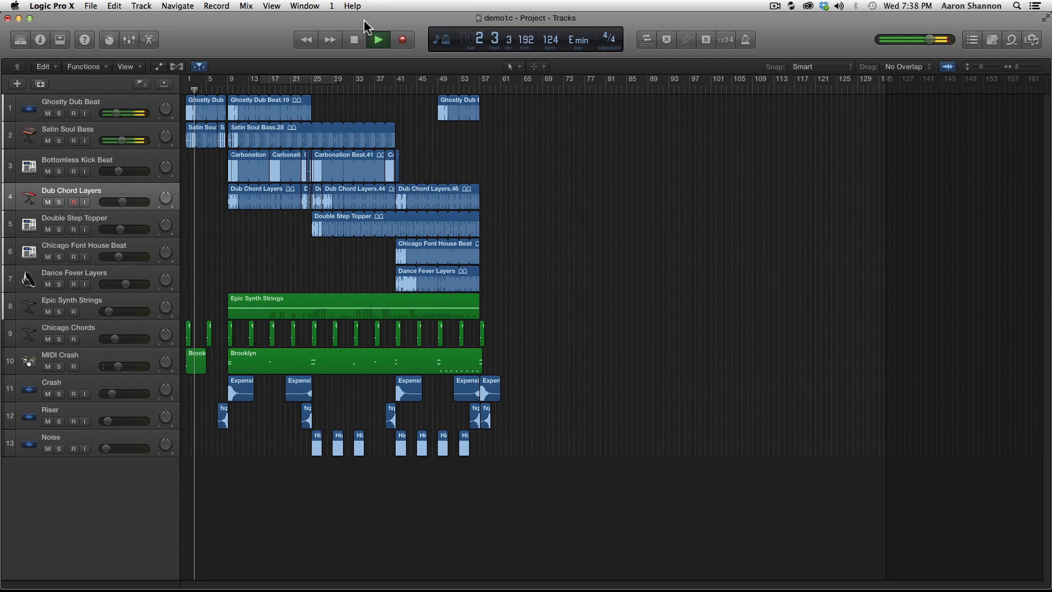
pyautogui.click(353, 40)
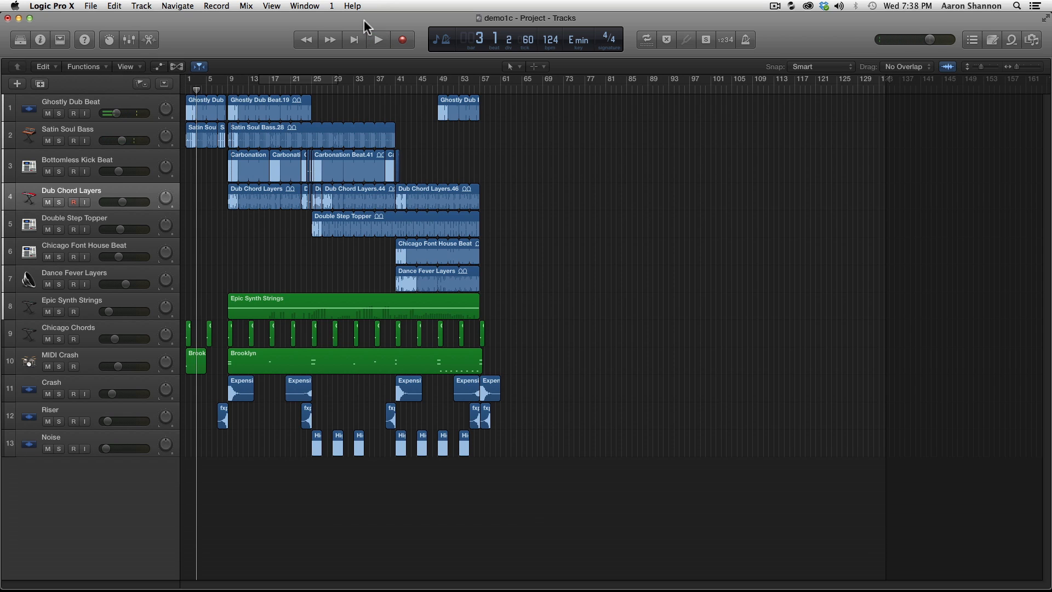
pyautogui.click(377, 40)
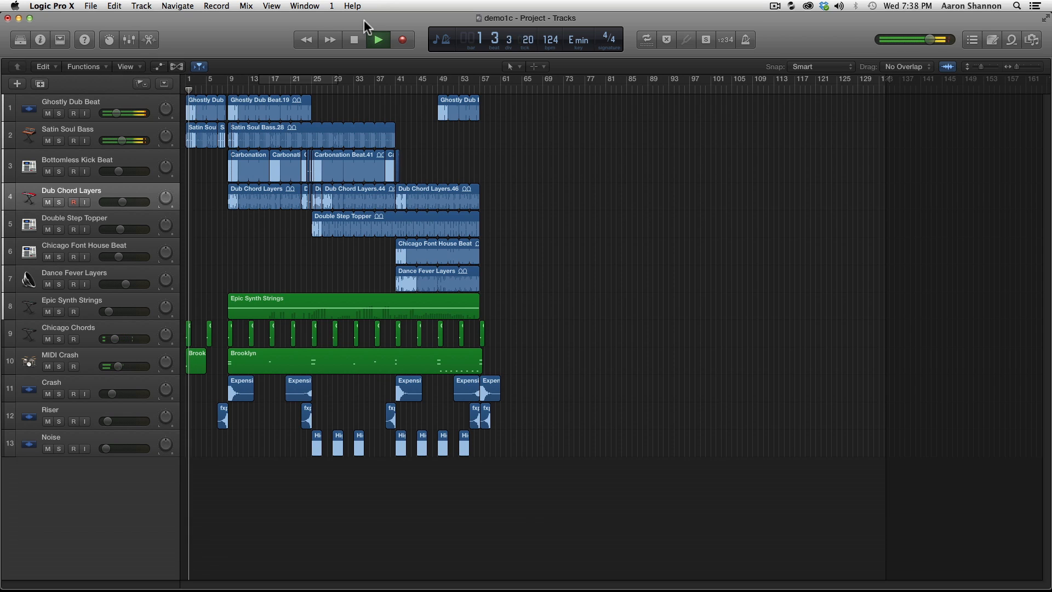
pyautogui.click(353, 39)
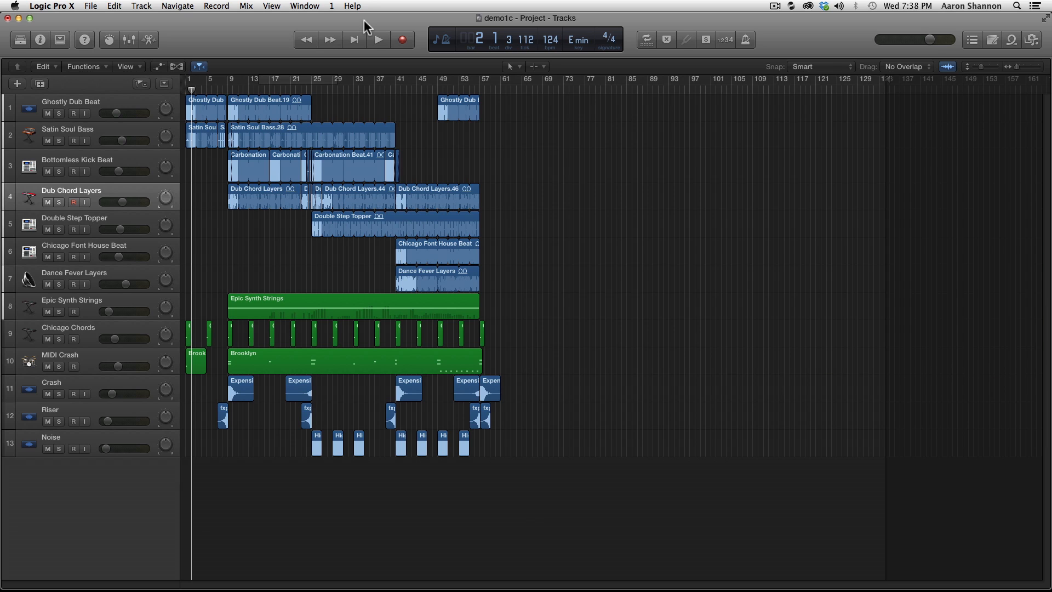
# Play the project from where it stopped and stop it again around bar 21
pyautogui.click(377, 40)
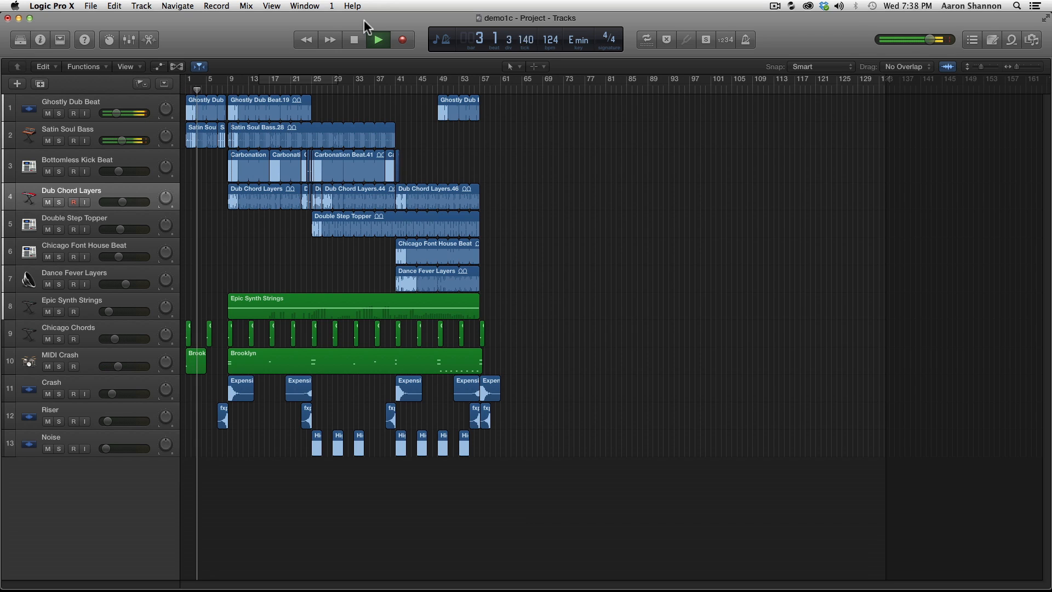
pyautogui.click(378, 40)
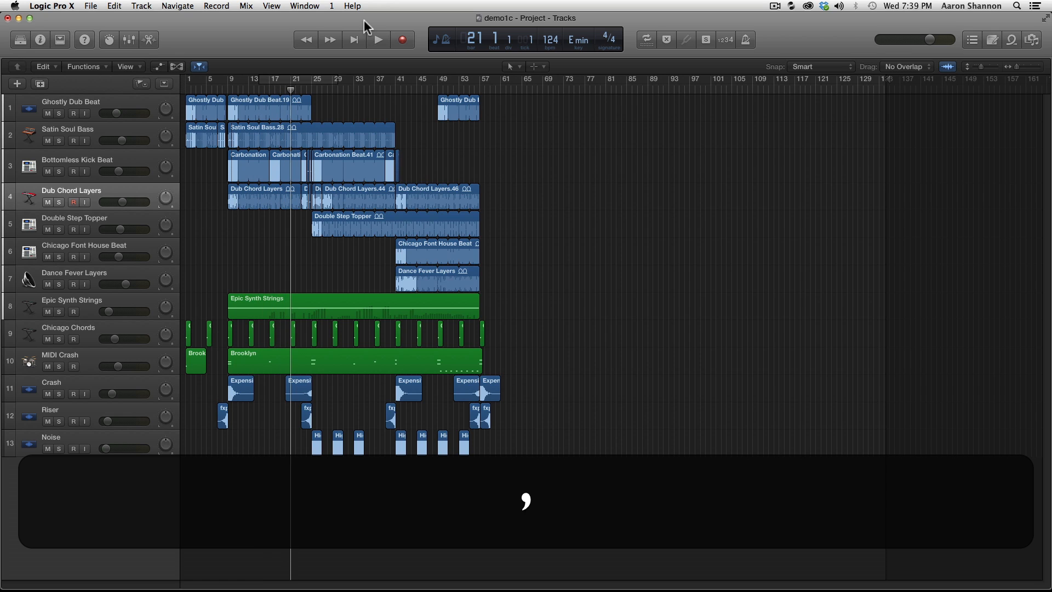
# Move the playhead to bar 13, play from there and stop
pyautogui.click(377, 40)
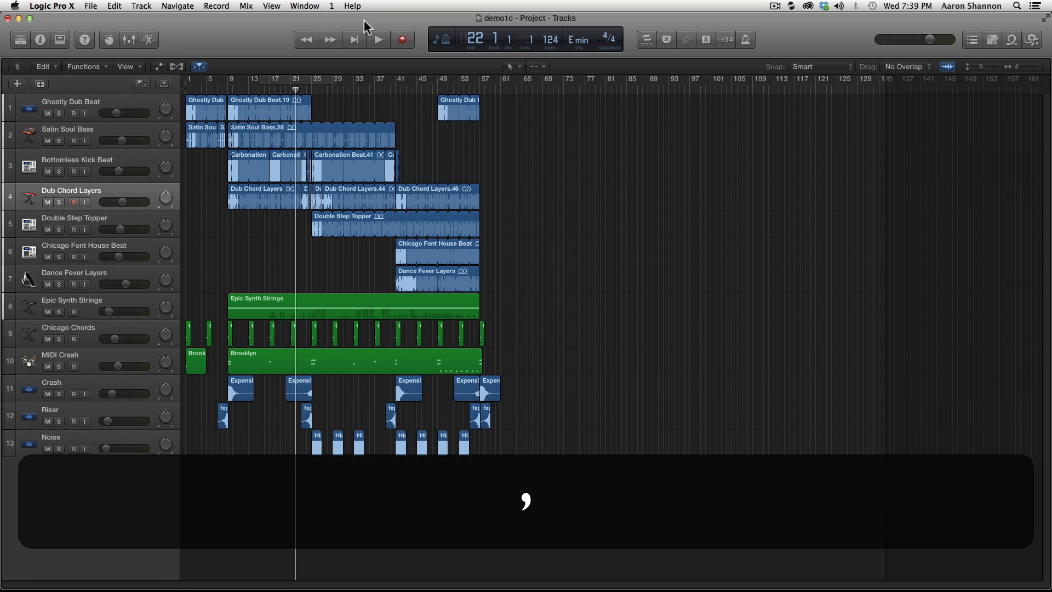
pyautogui.click(248, 79)
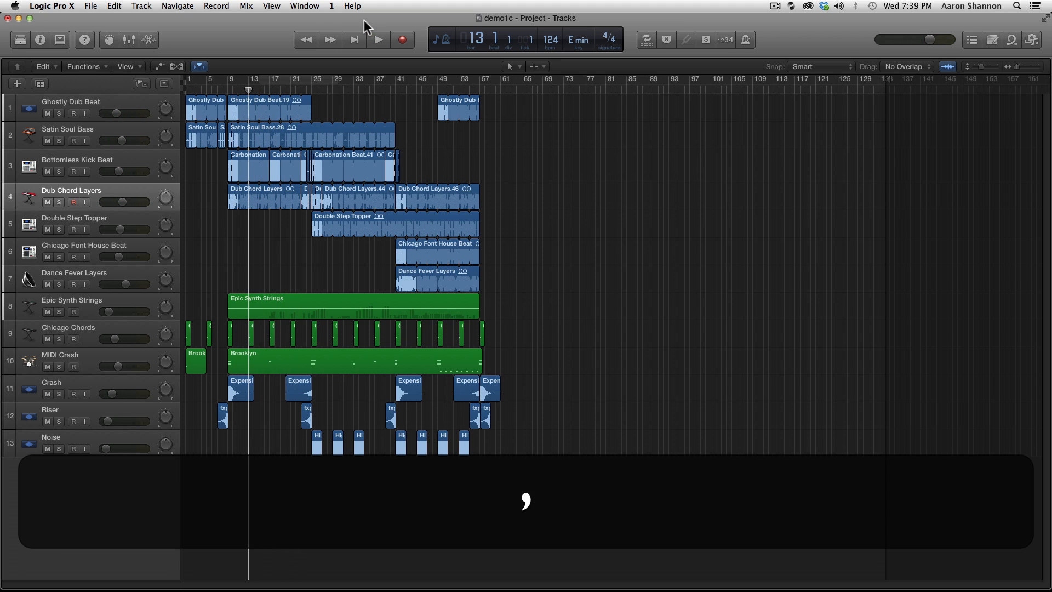
pyautogui.click(378, 40)
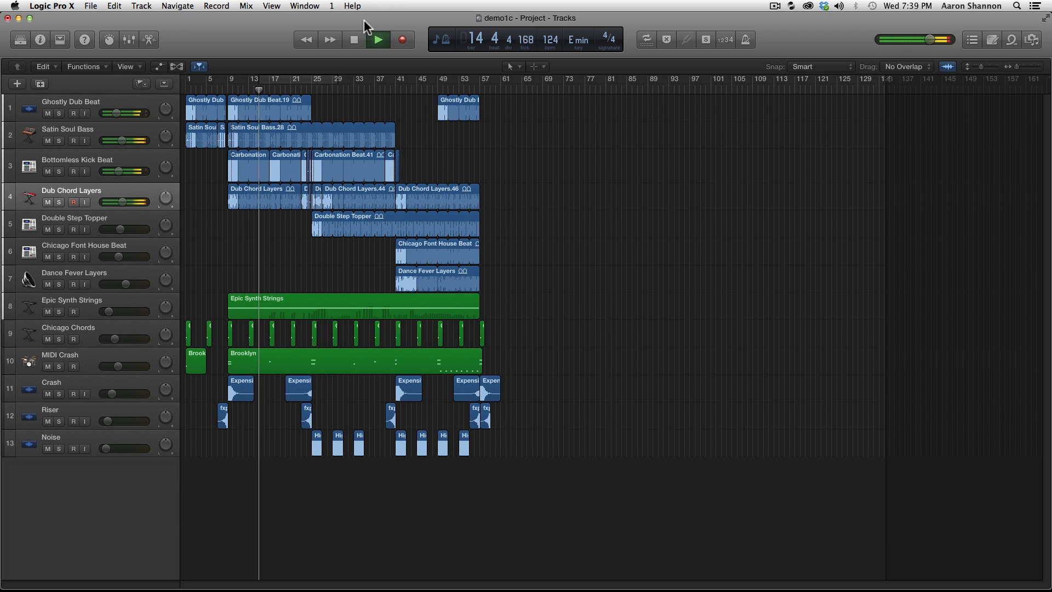
pyautogui.press('return')
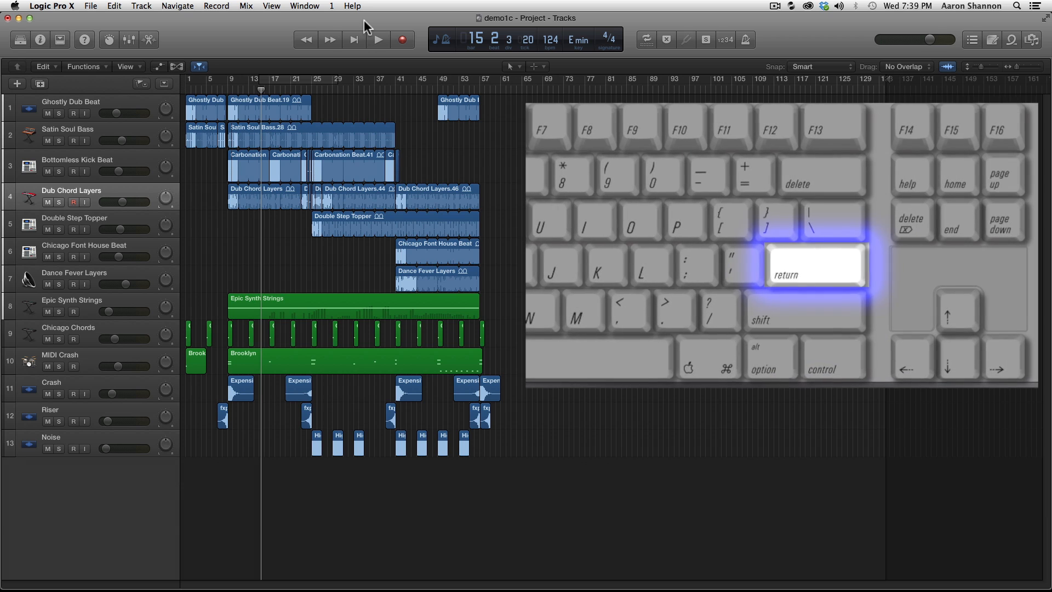
# Send the playhead back to the project start at bar 1
pyautogui.press('return')
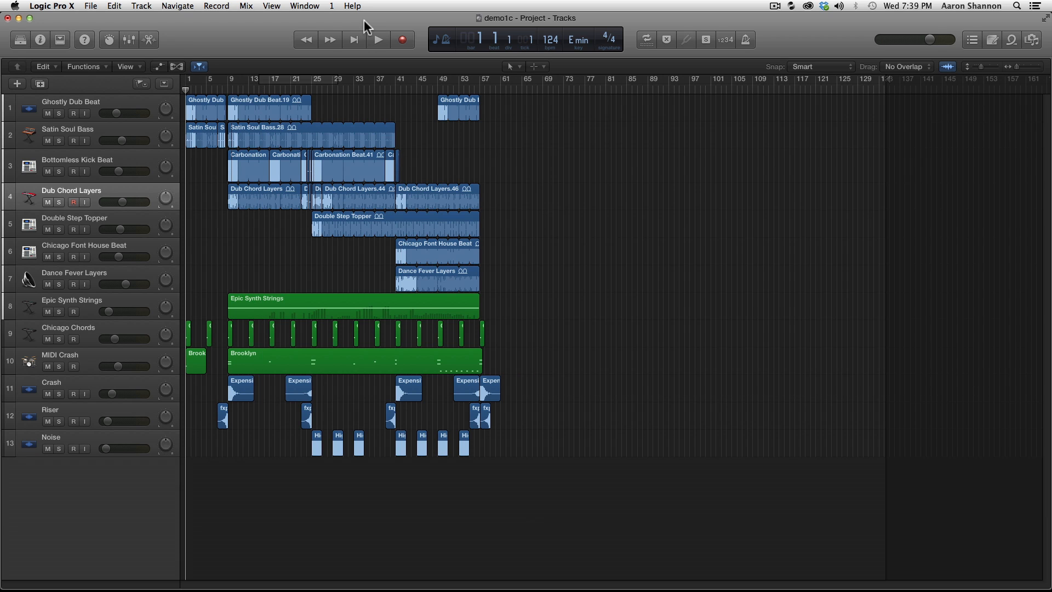
pyautogui.click(378, 40)
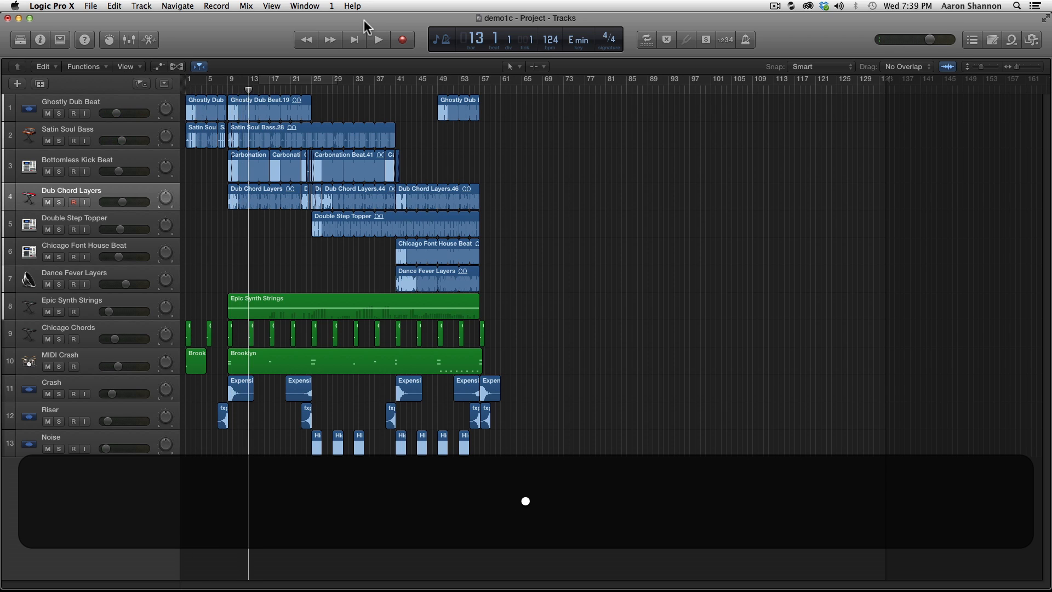
pyautogui.click(377, 40)
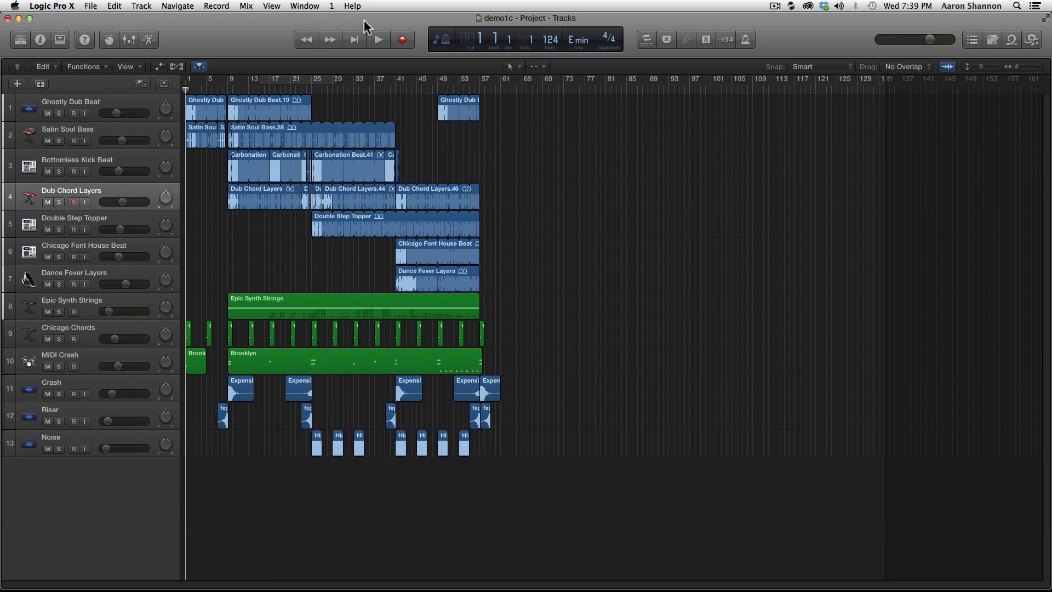
pyautogui.moveTo(291, 266)
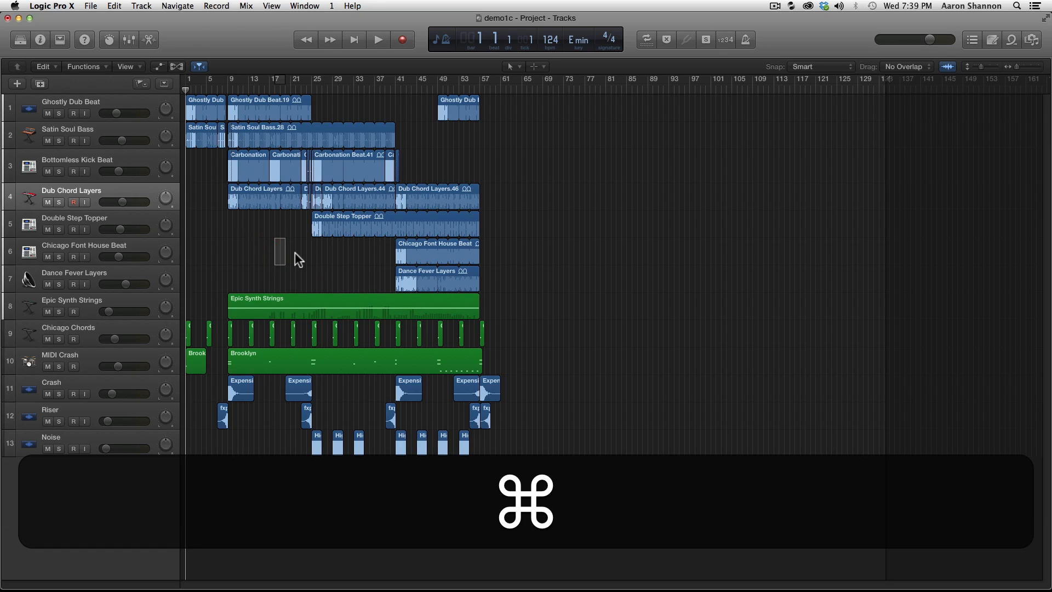
pyautogui.moveTo(305, 261)
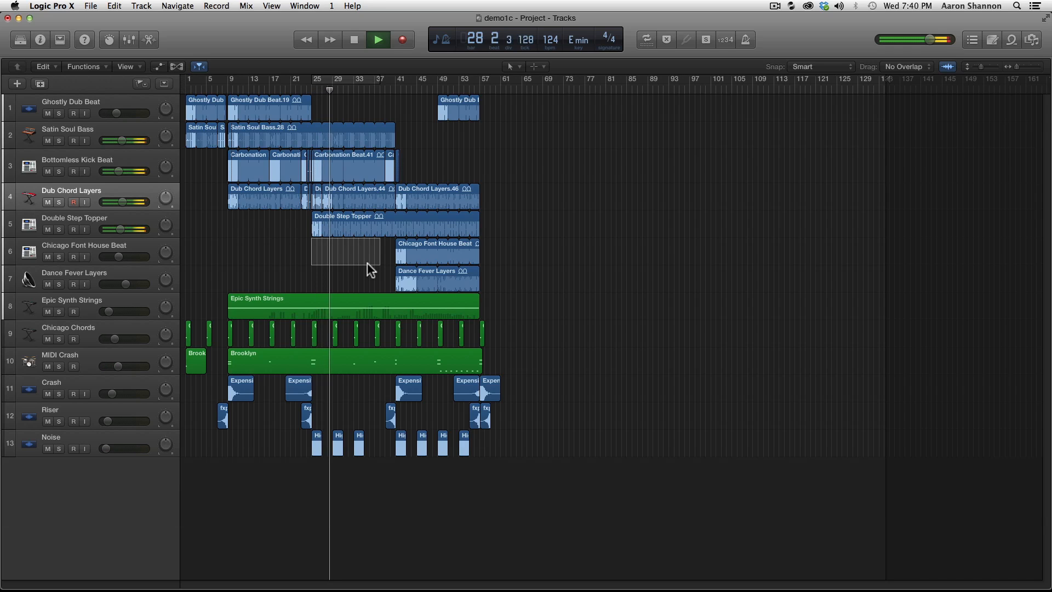
# Stop playing the marked range around bar 29
pyautogui.click(377, 39)
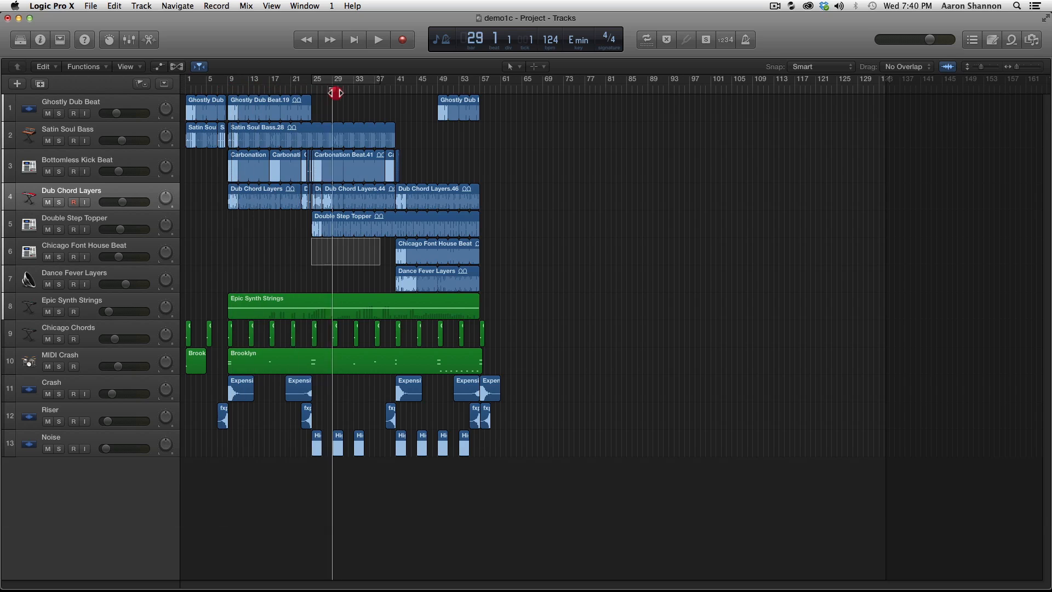
# Reposition the playhead via the ruler to bars 10, 37, 25 and finally near bar 24
pyautogui.click(233, 87)
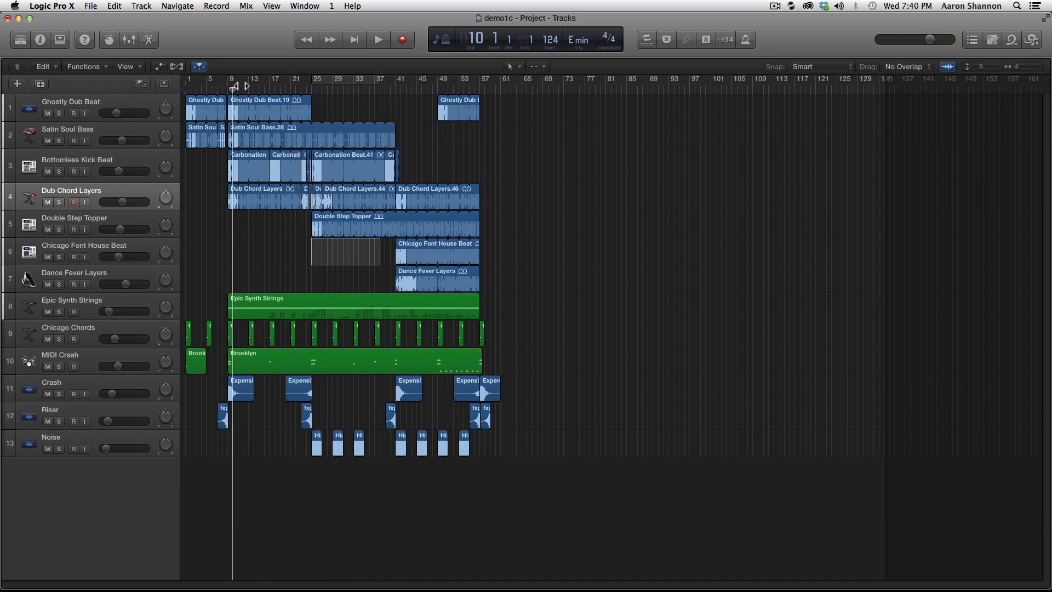
pyautogui.click(371, 82)
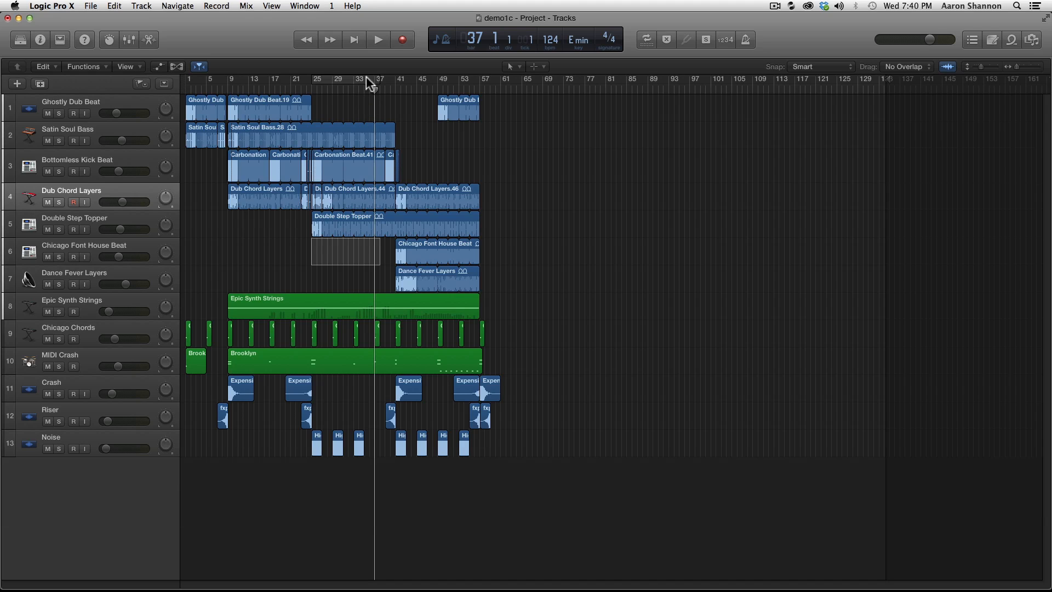
pyautogui.click(351, 78)
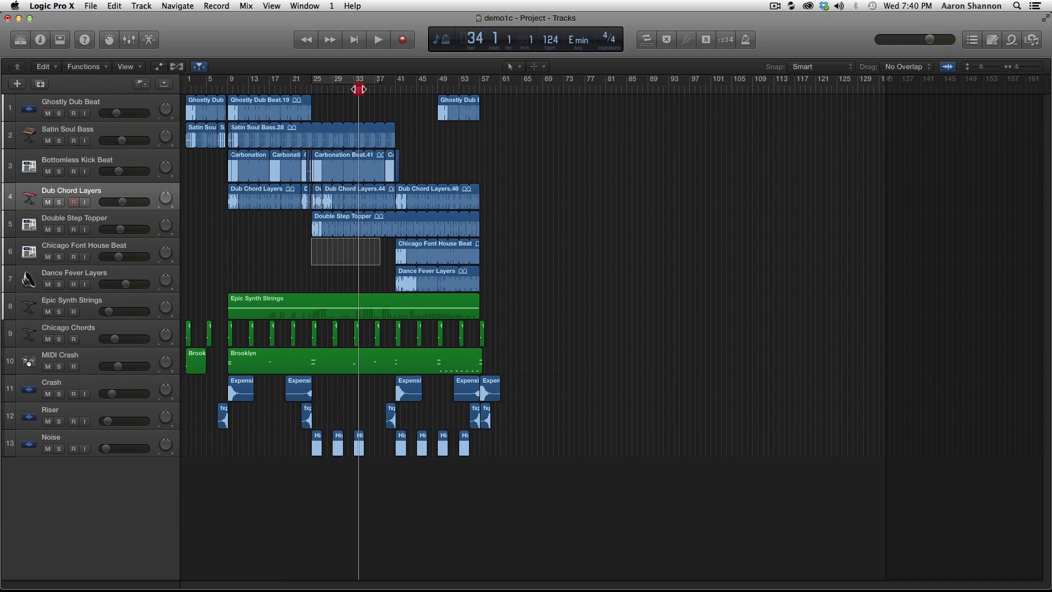
pyautogui.click(246, 82)
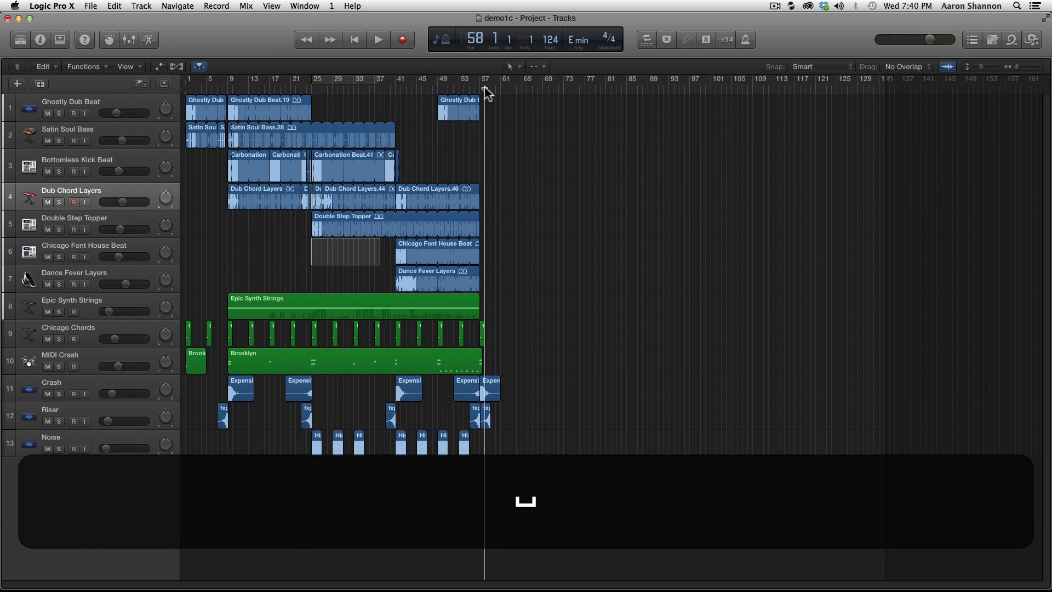
pyautogui.click(378, 39)
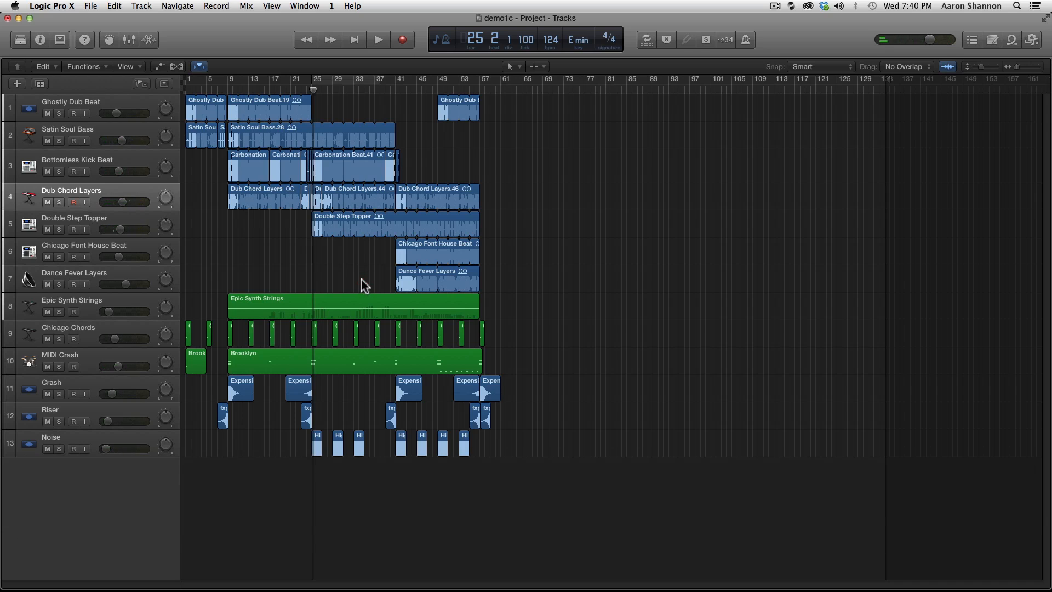
pyautogui.click(377, 39)
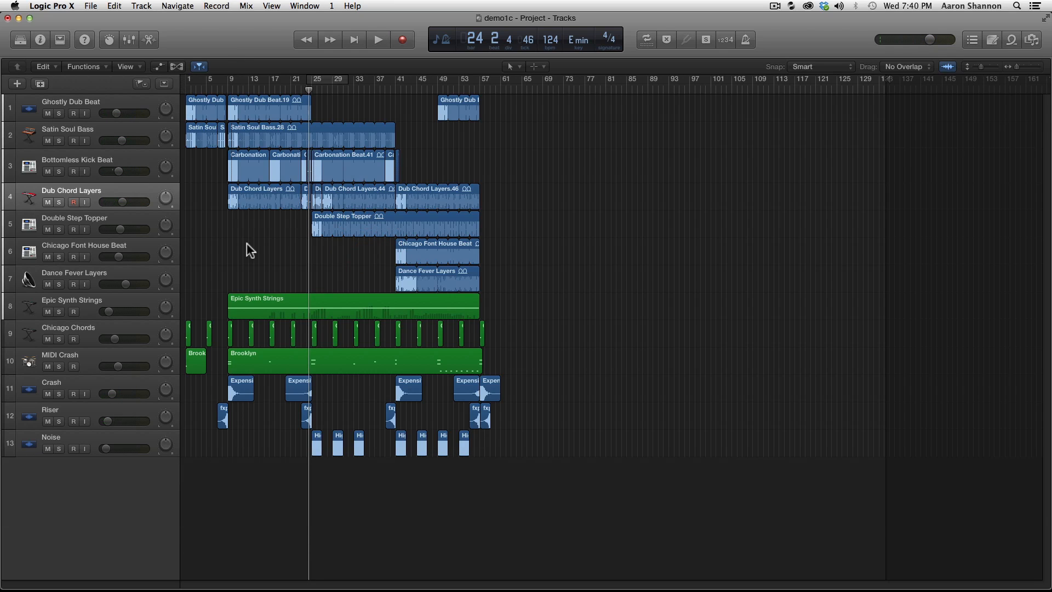
# Play from bar 24, jump ahead to bar 34, then stop playback
pyautogui.click(377, 40)
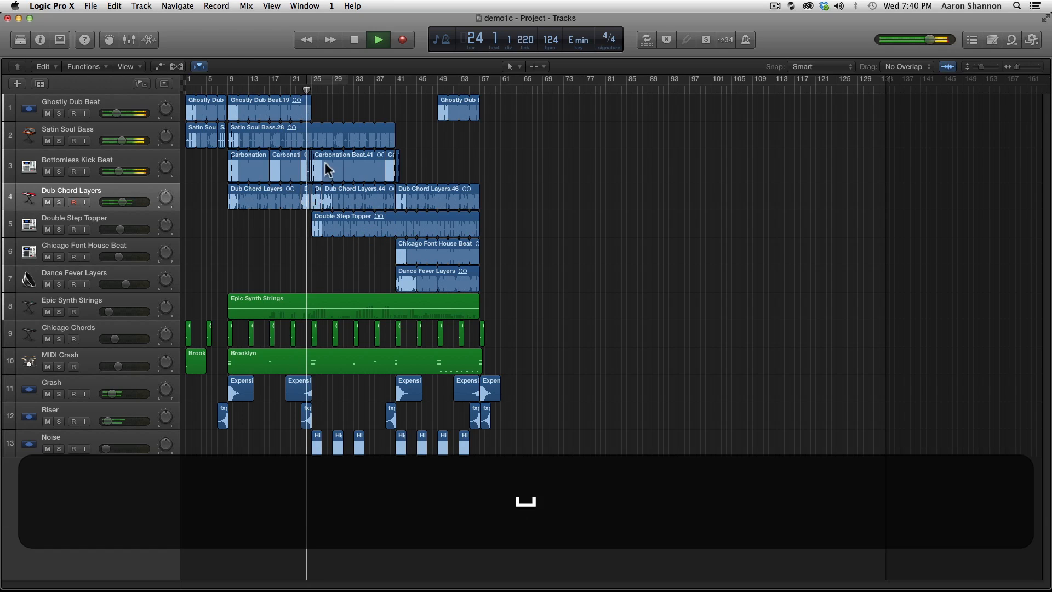
pyautogui.click(356, 88)
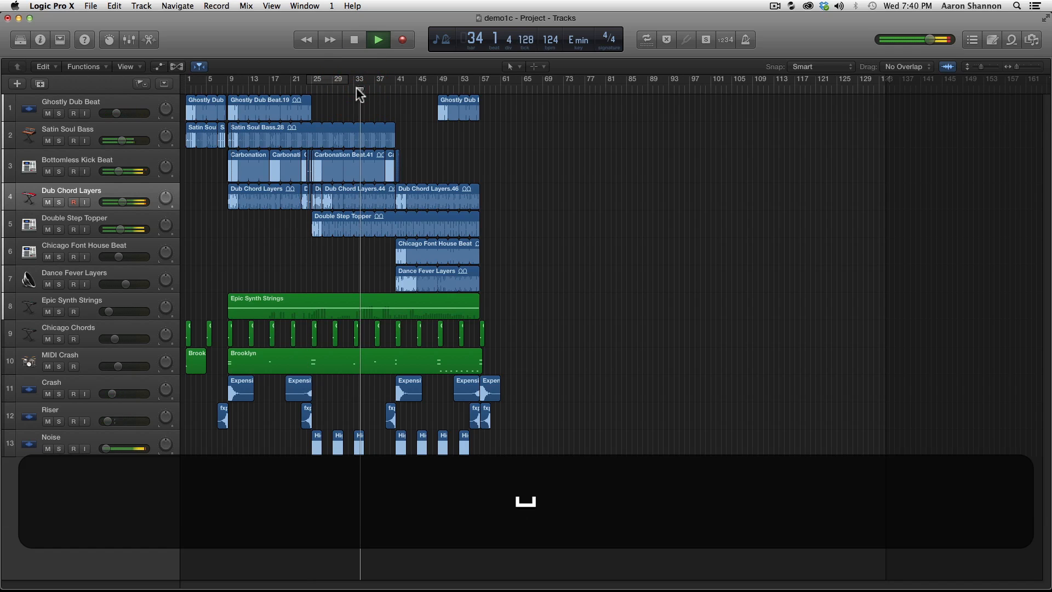
pyautogui.click(353, 39)
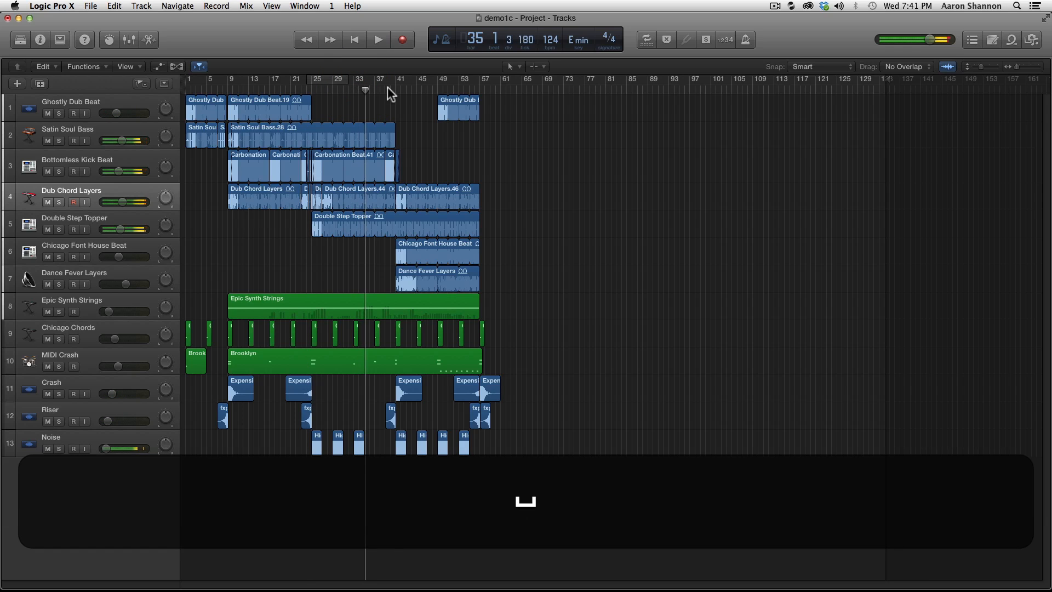
pyautogui.click(378, 39)
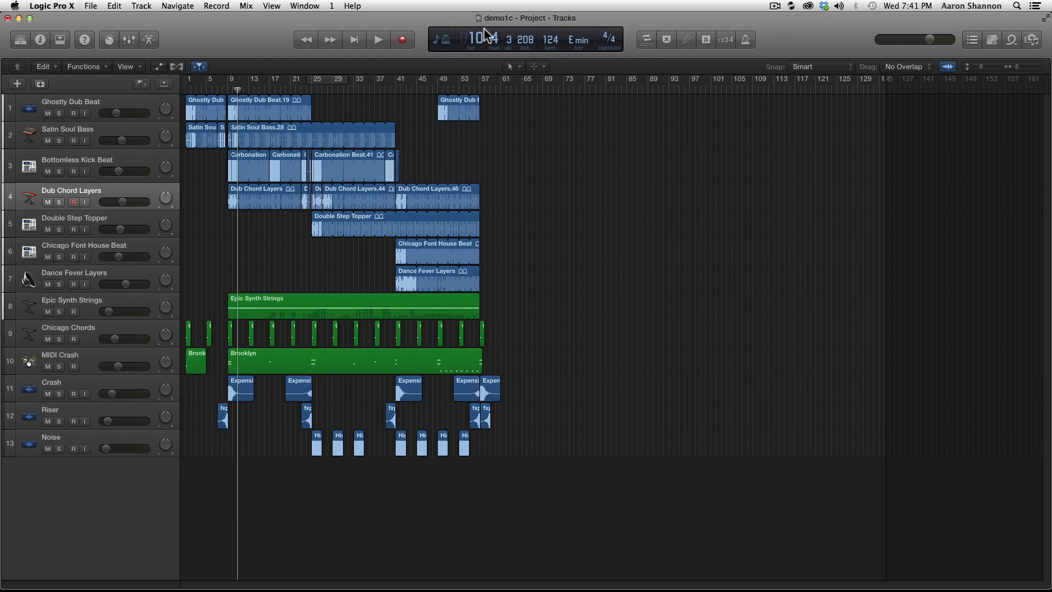
pyautogui.moveTo(480, 43)
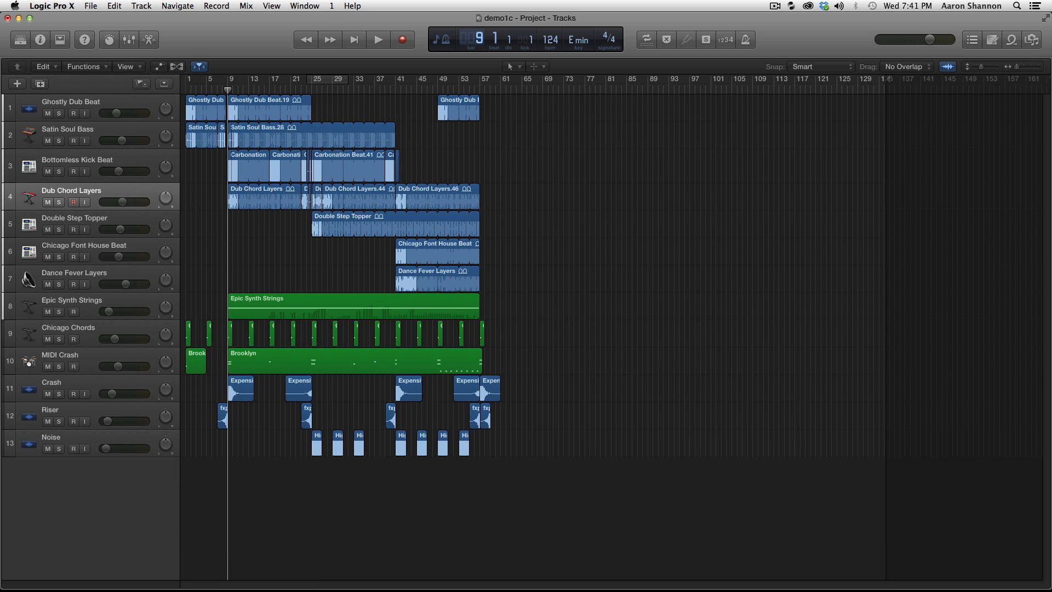
# Play briefly from bar 9, then jump to bar 25, play from there and stop around bar 27
pyautogui.click(378, 39)
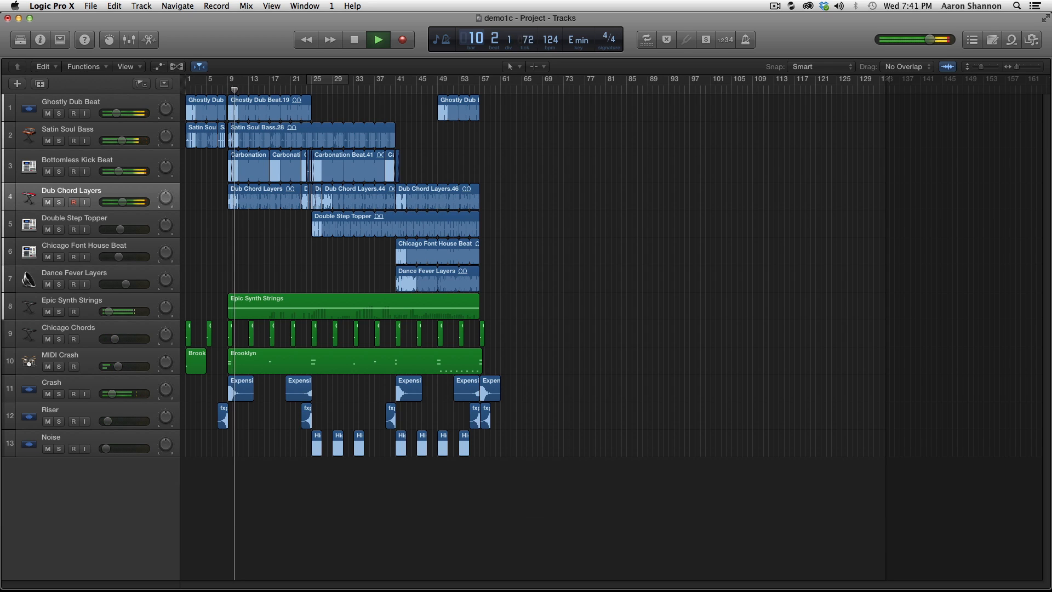
pyautogui.click(377, 39)
pyautogui.write('25')
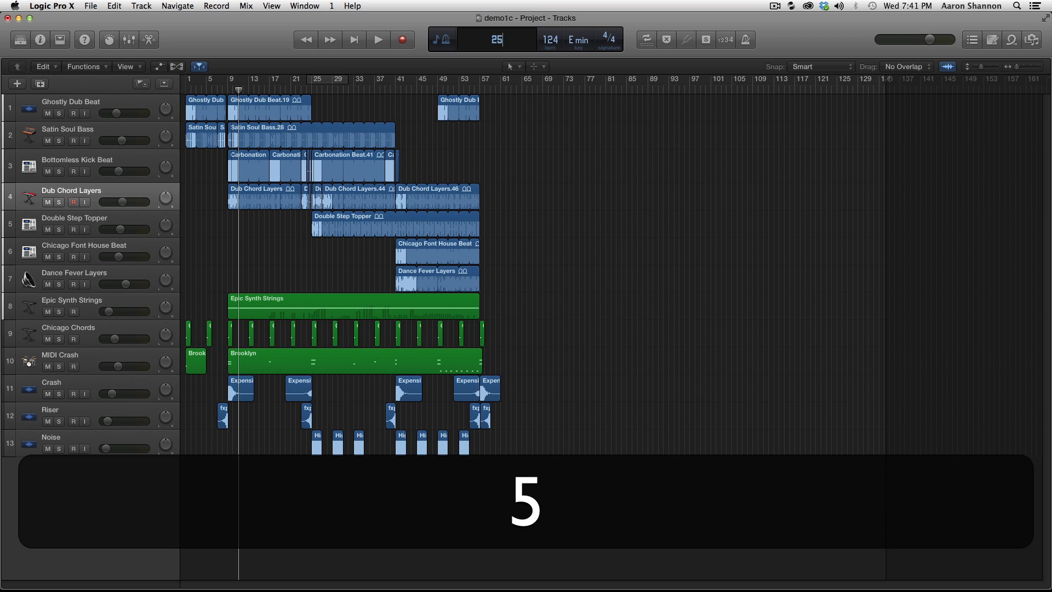
pyautogui.click(378, 39)
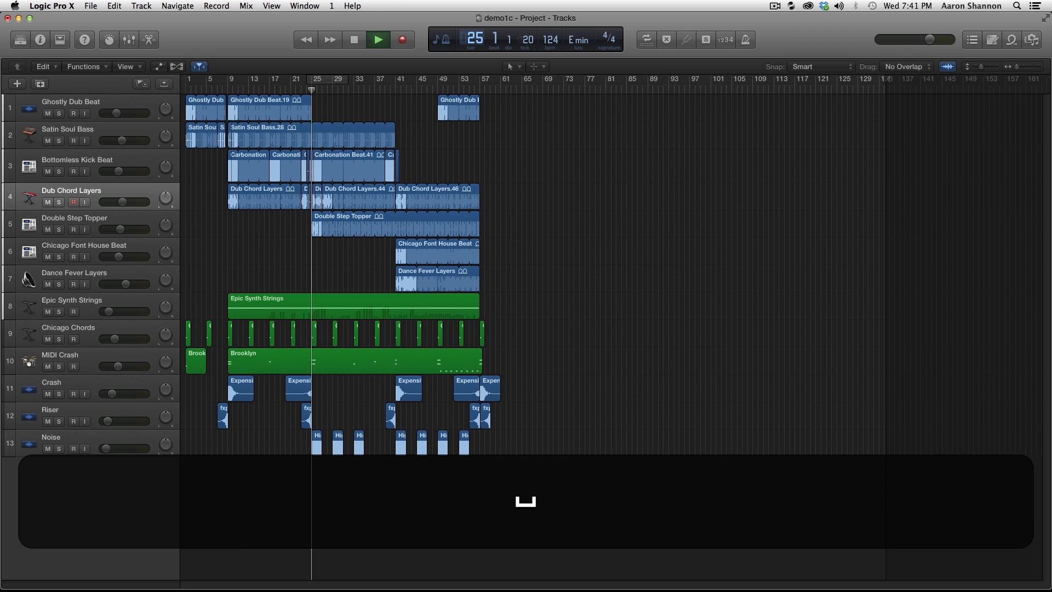
pyautogui.click(377, 39)
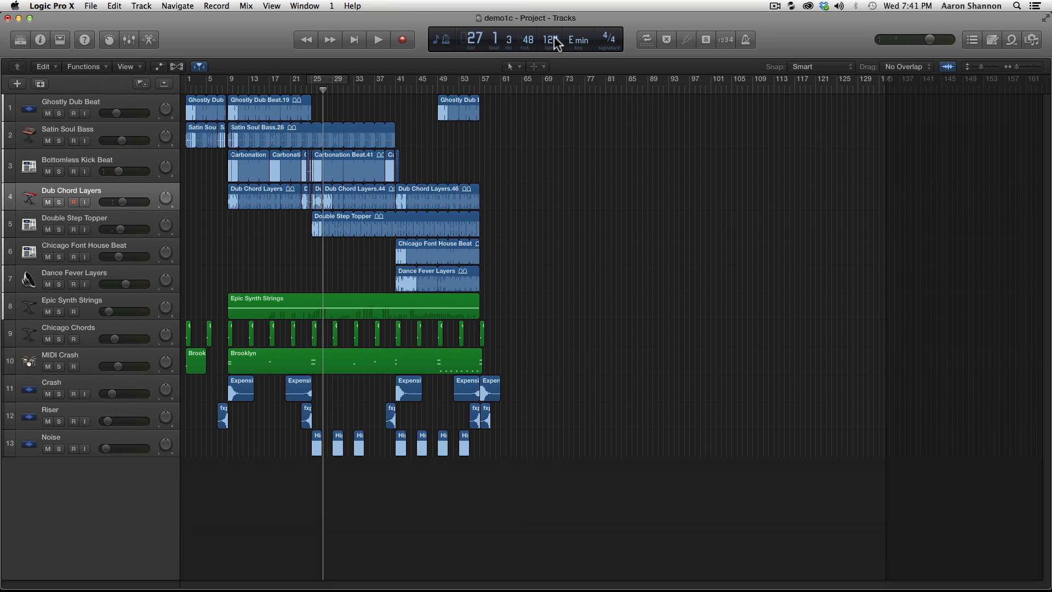
pyautogui.click(548, 39)
pyautogui.write('100')
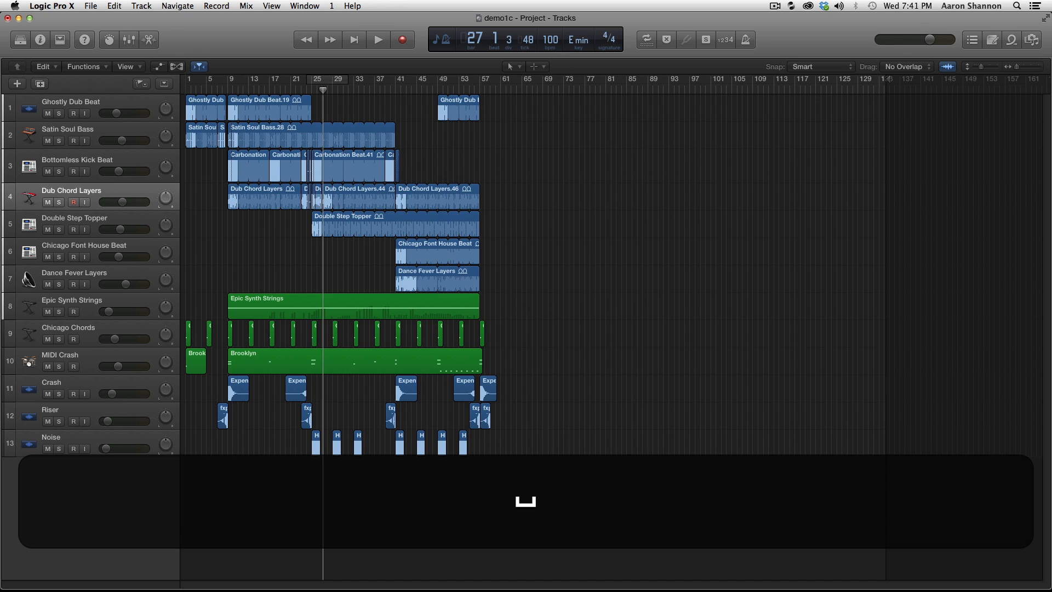
pyautogui.click(377, 40)
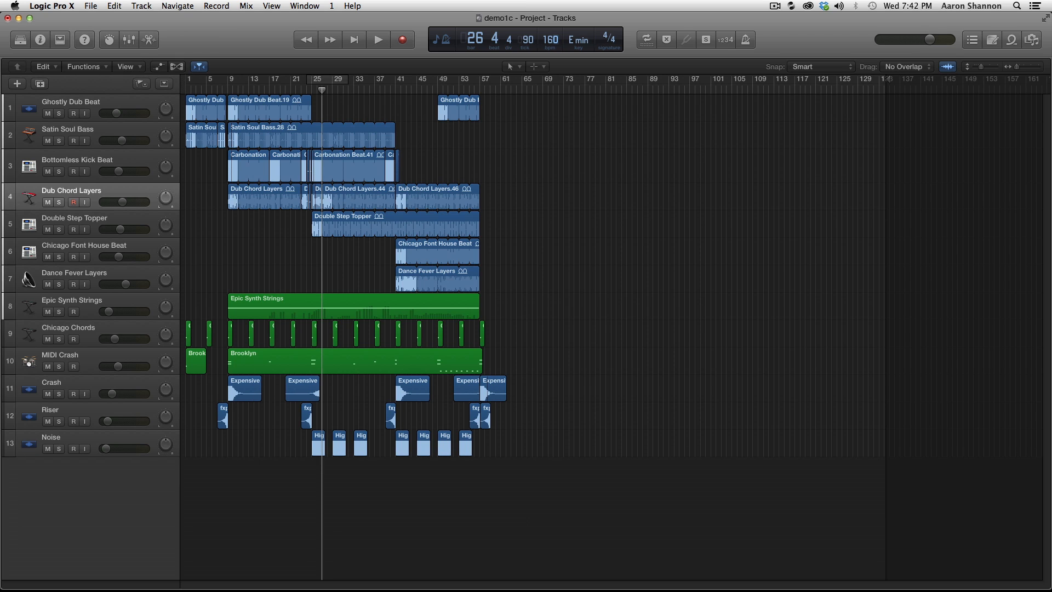
pyautogui.click(377, 40)
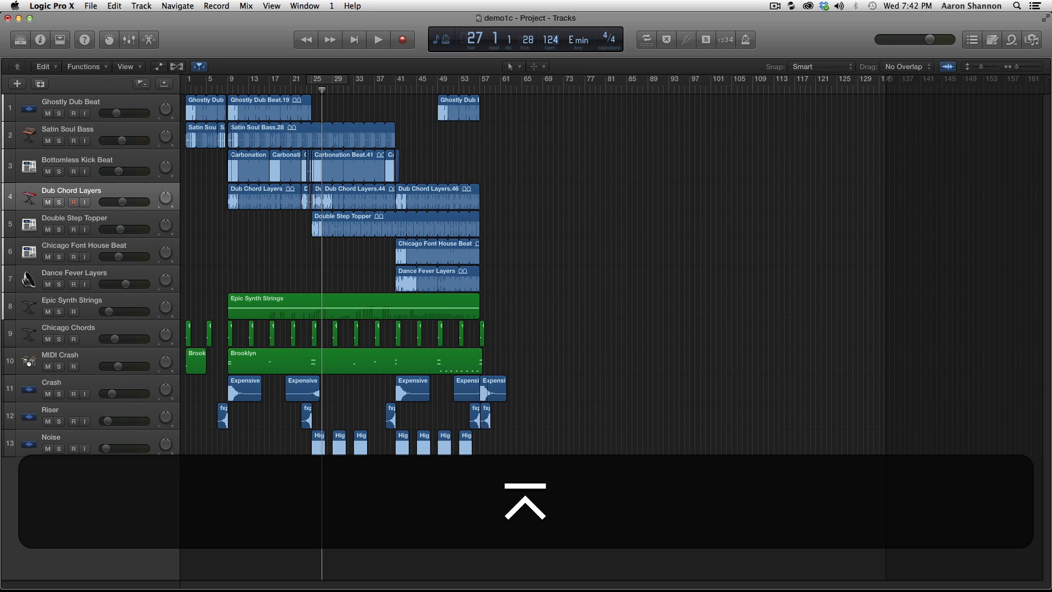
pyautogui.click(377, 40)
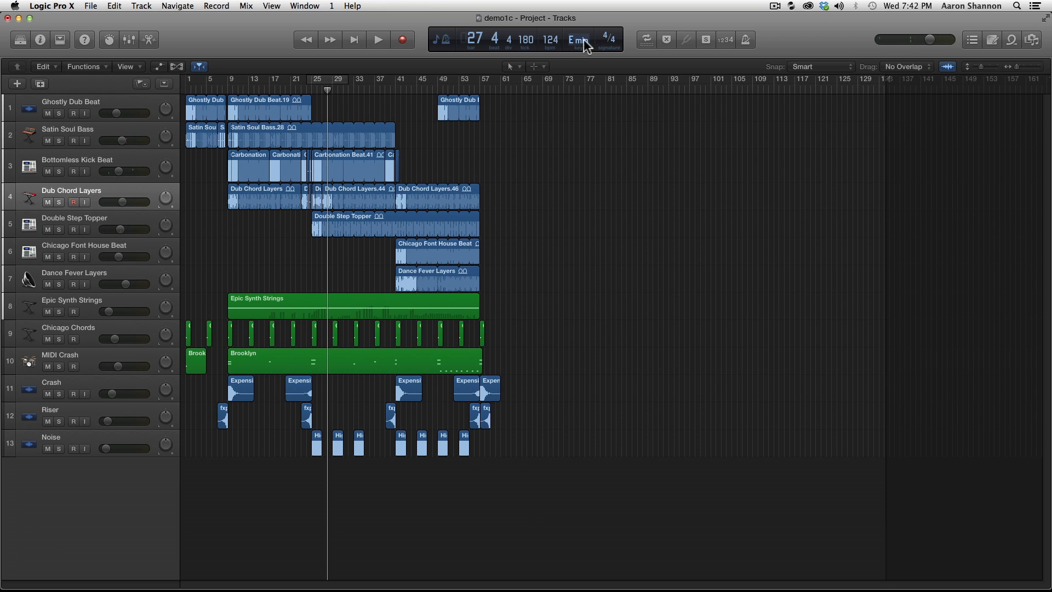
pyautogui.moveTo(610, 34)
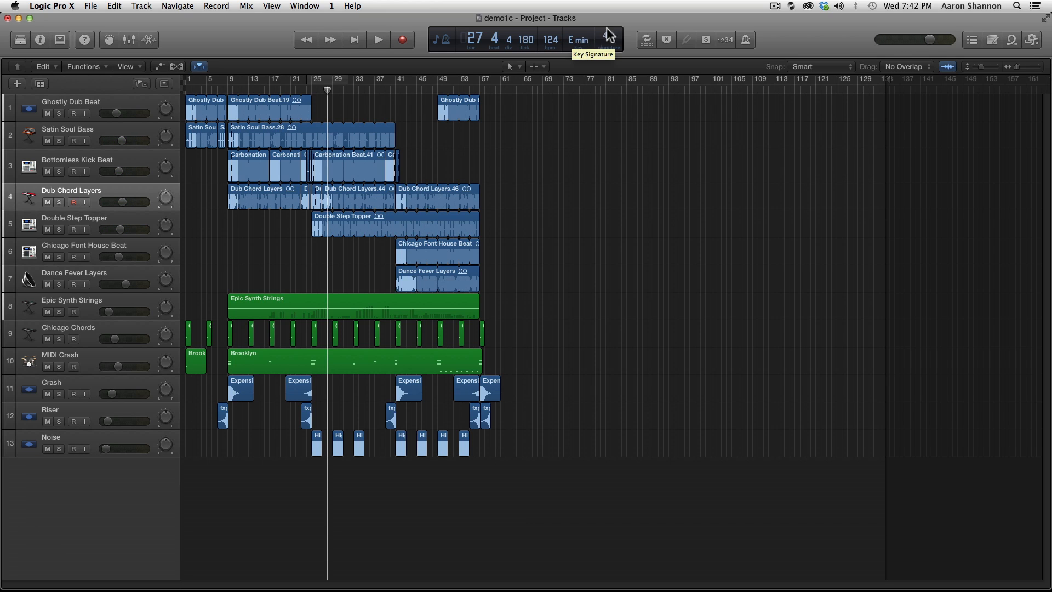
pyautogui.moveTo(616, 38)
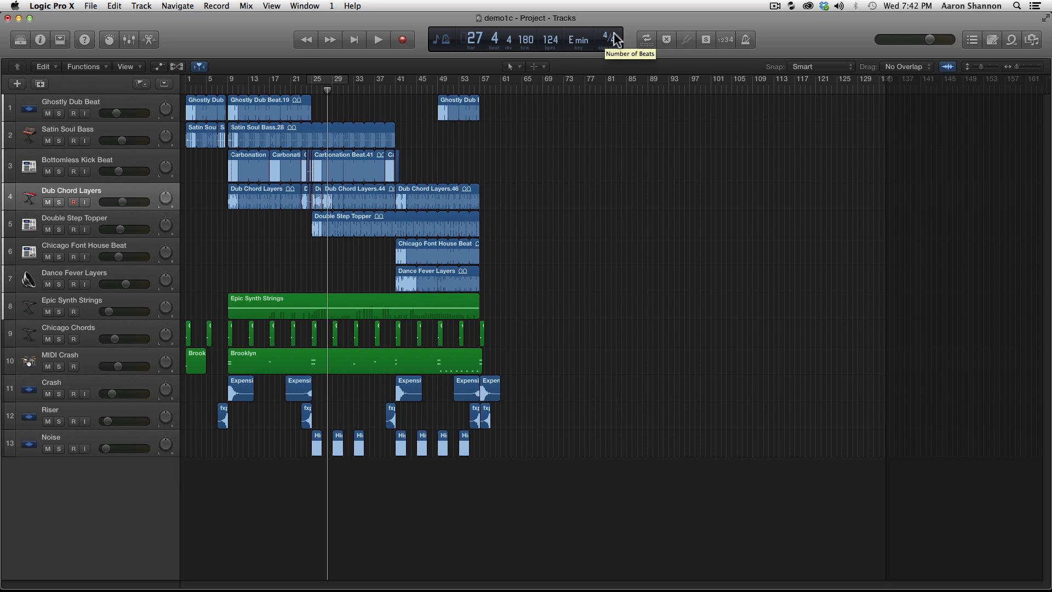
pyautogui.moveTo(612, 45)
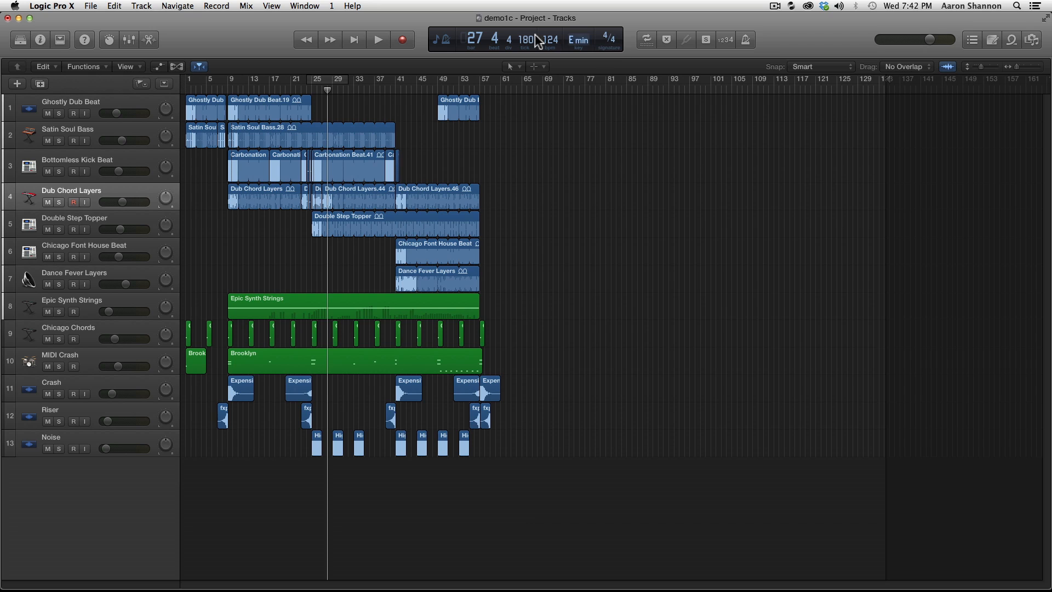
pyautogui.moveTo(440, 39)
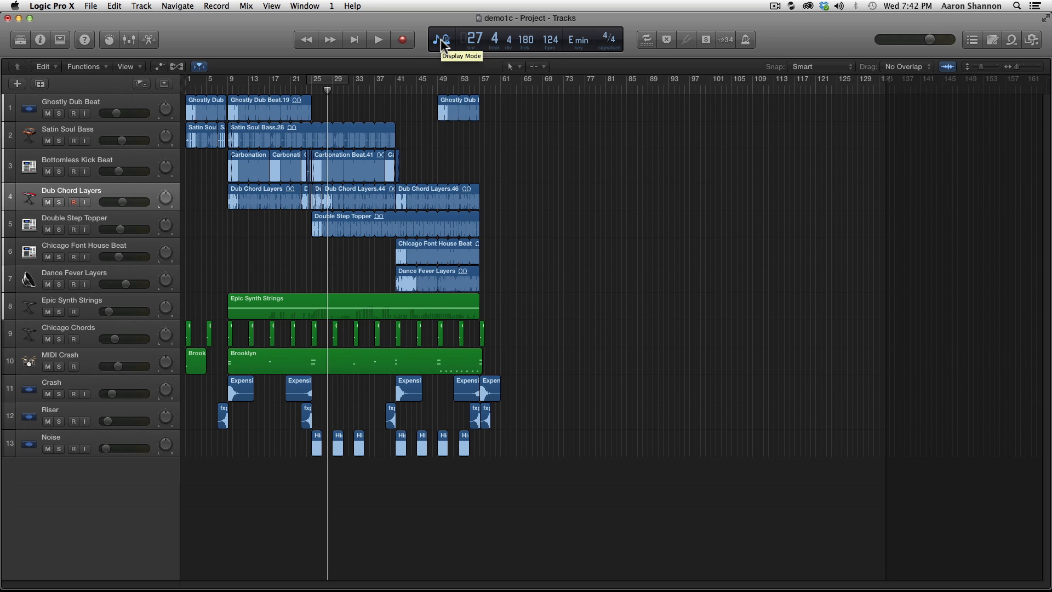
# Switch the LCD display to Beats & Time, then to Beats only
pyautogui.click(440, 39)
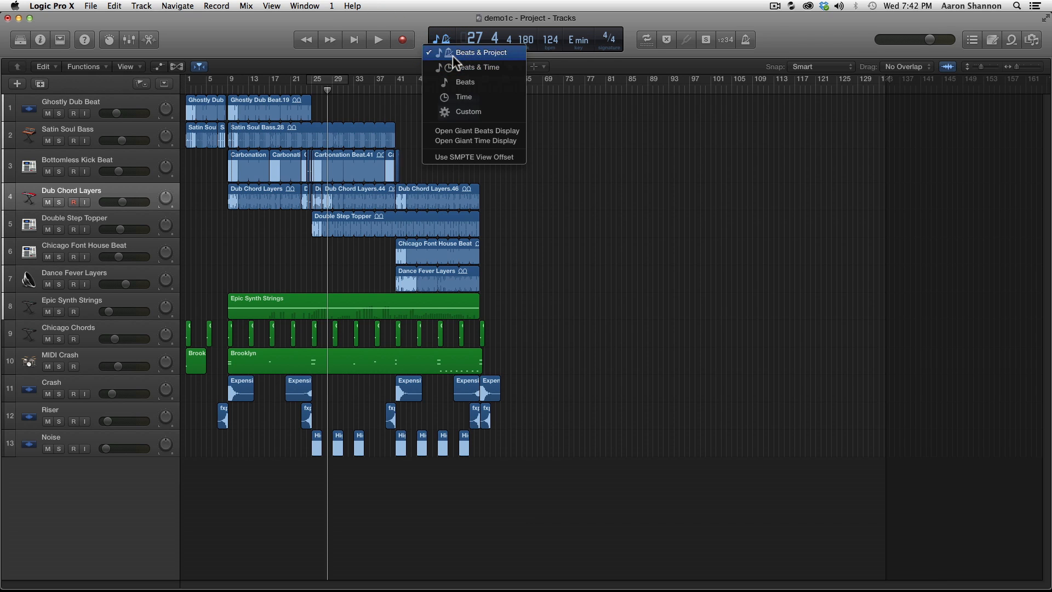
pyautogui.moveTo(445, 57)
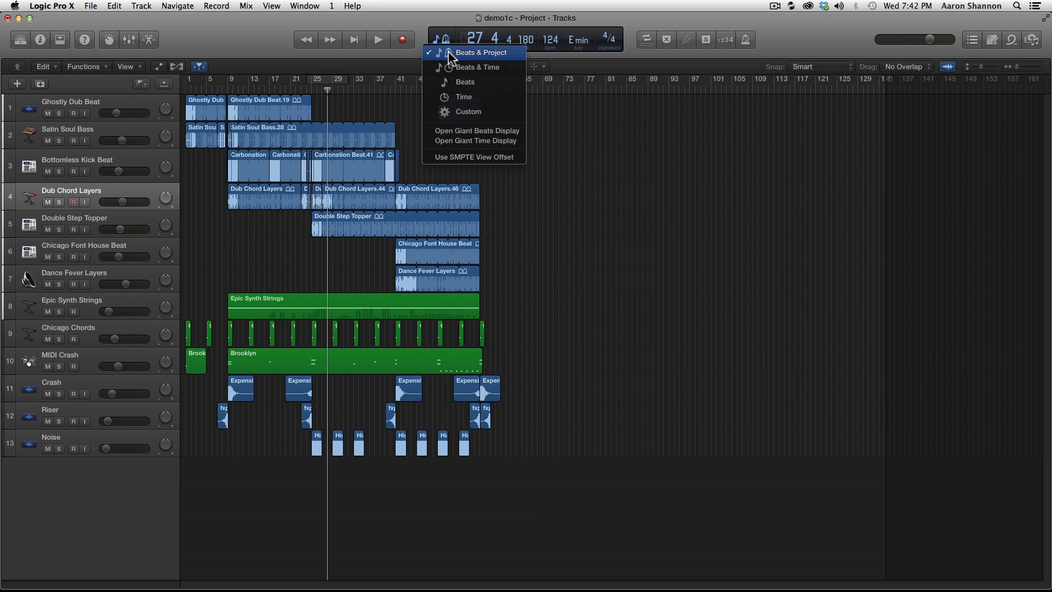
pyautogui.moveTo(476, 67)
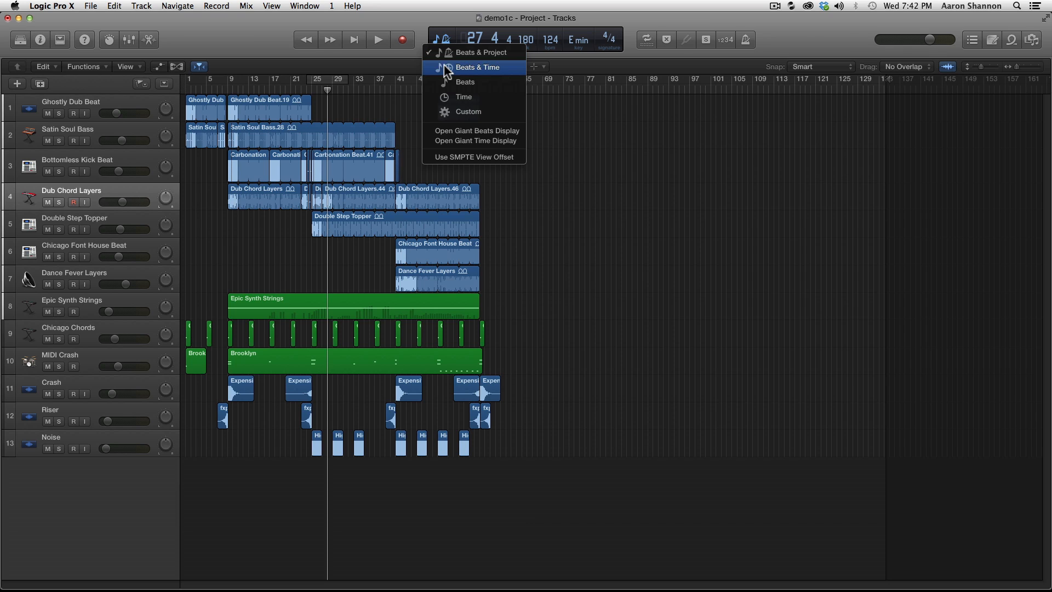
pyautogui.click(478, 67)
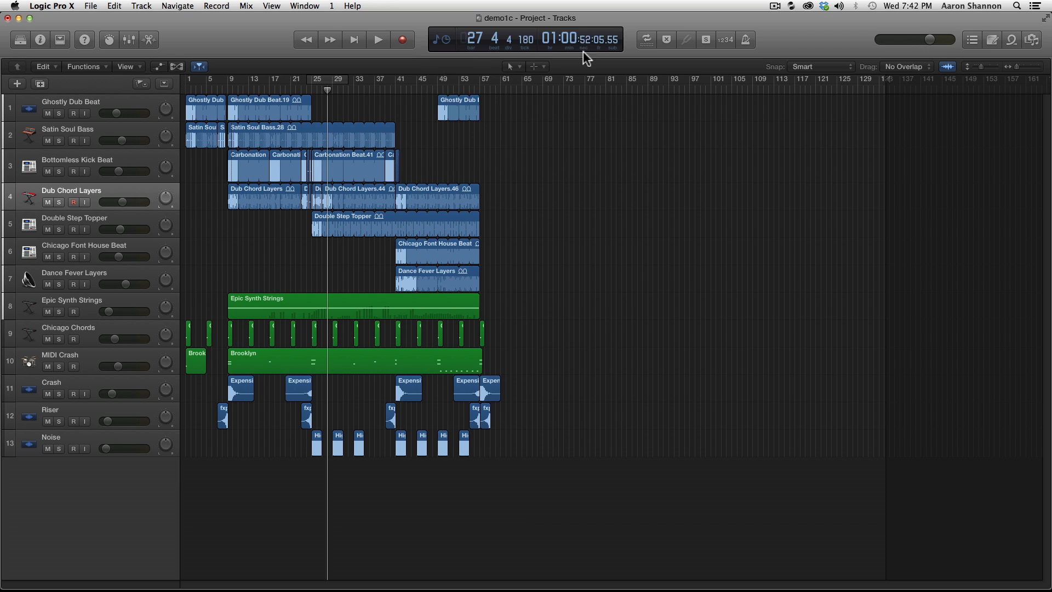
pyautogui.click(471, 38)
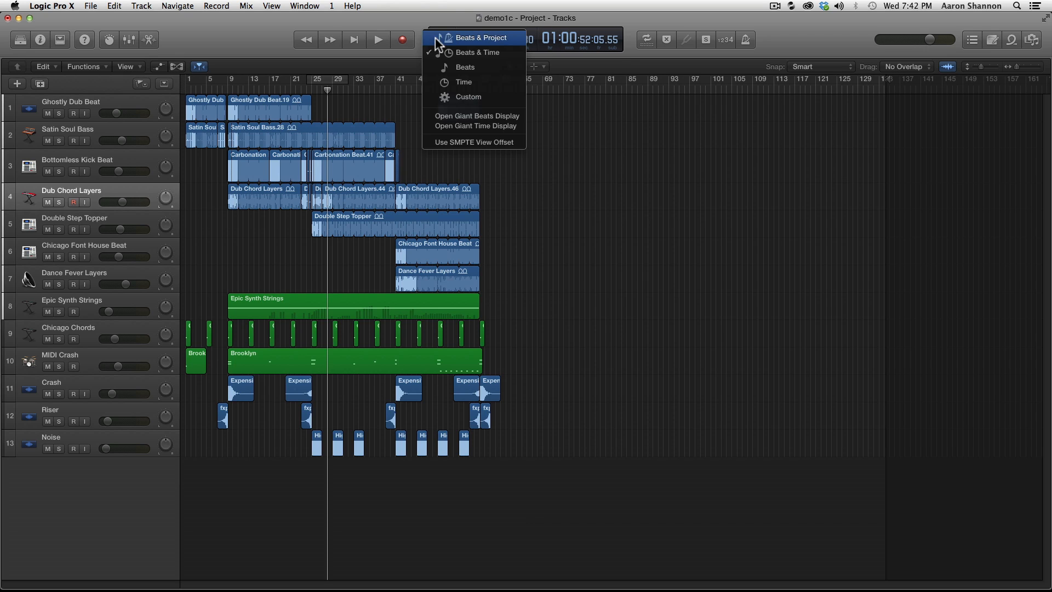
pyautogui.click(464, 67)
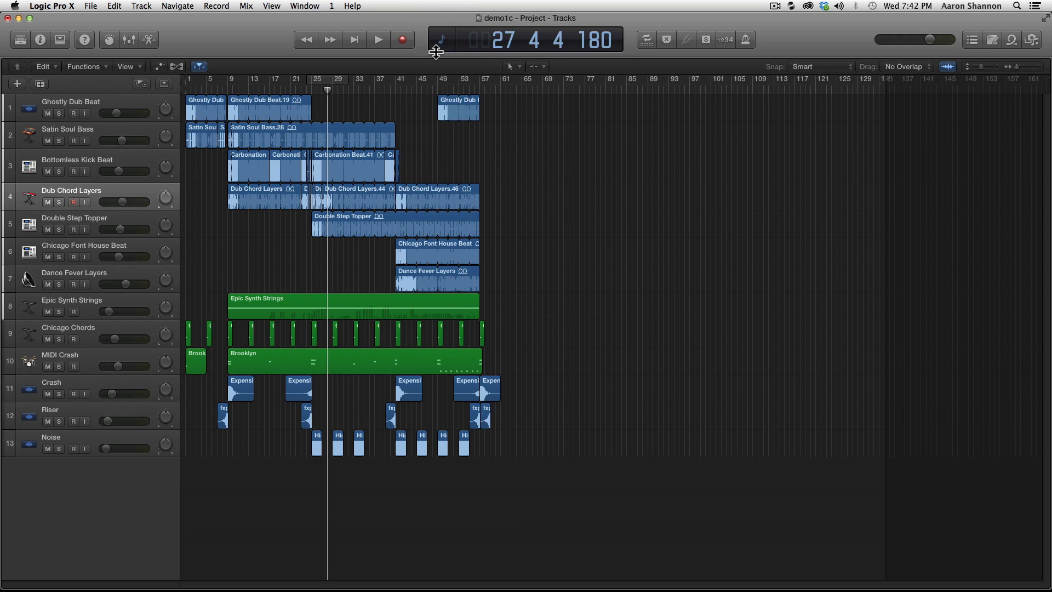
# Switch the LCD to the Custom display, then to Beats & Project showing 124 bpm, E minor, 4/4
pyautogui.click(445, 37)
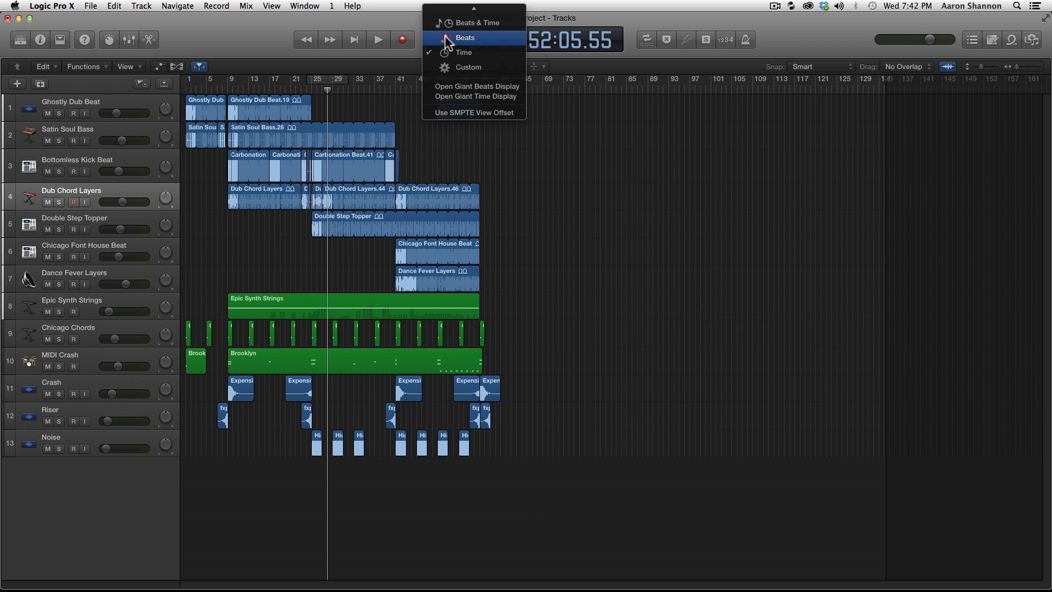
pyautogui.click(476, 22)
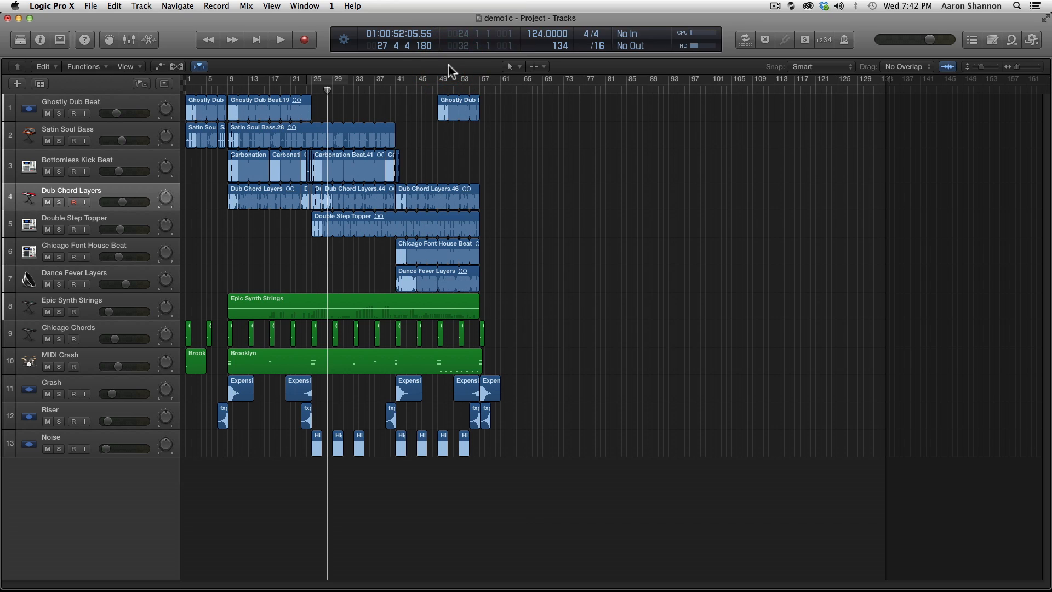
pyautogui.moveTo(571, 50)
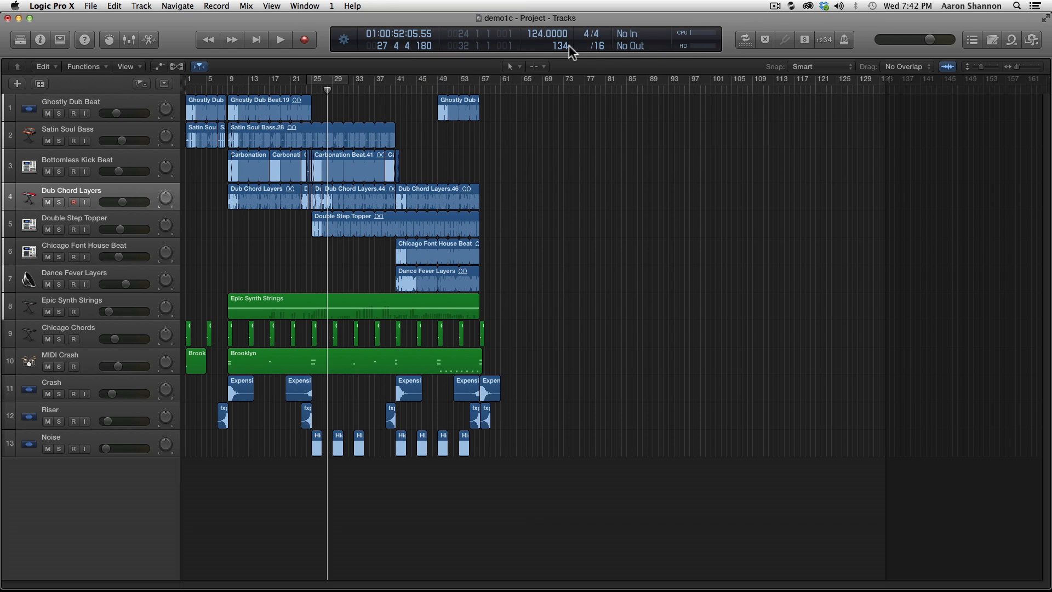
pyautogui.moveTo(588, 57)
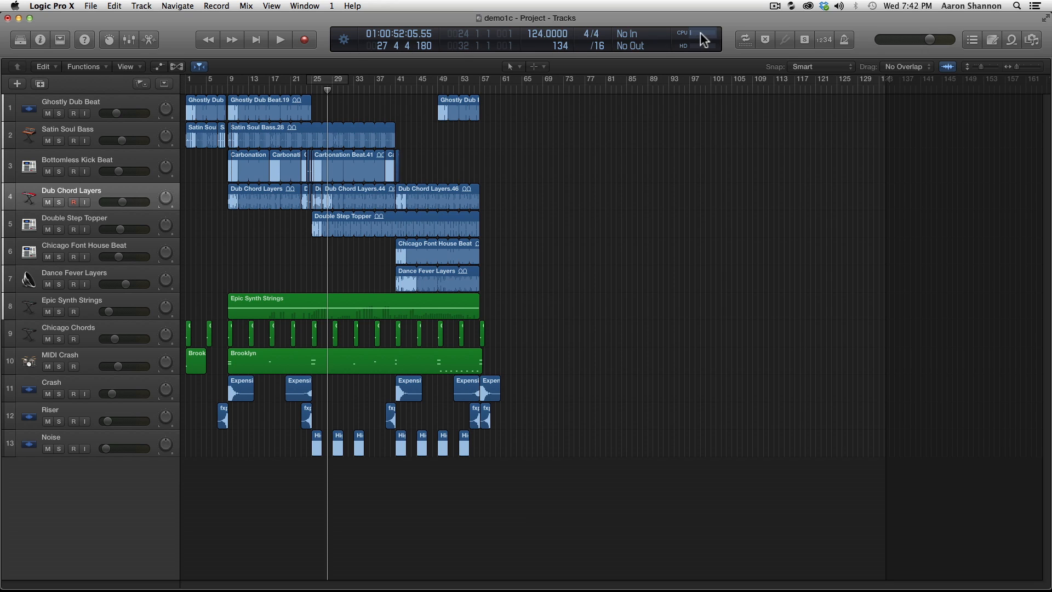
pyautogui.click(370, 34)
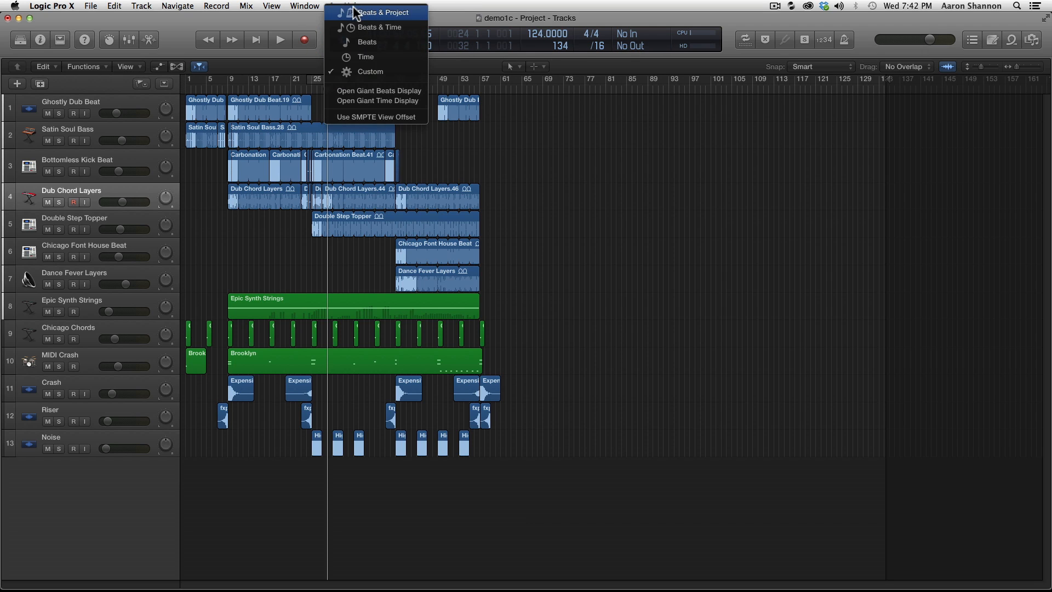
pyautogui.click(383, 12)
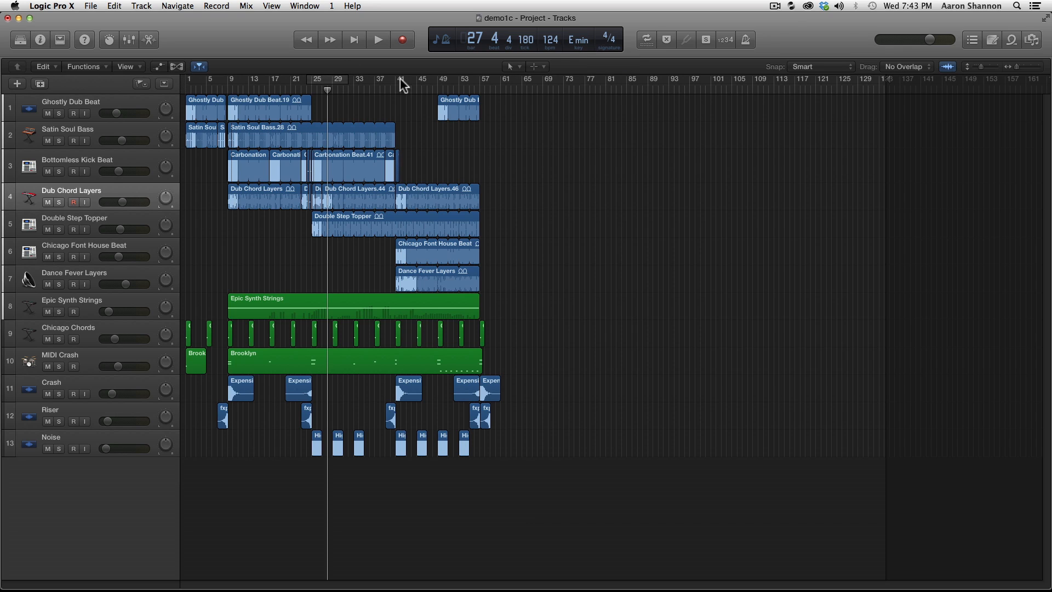
pyautogui.moveTo(646, 38)
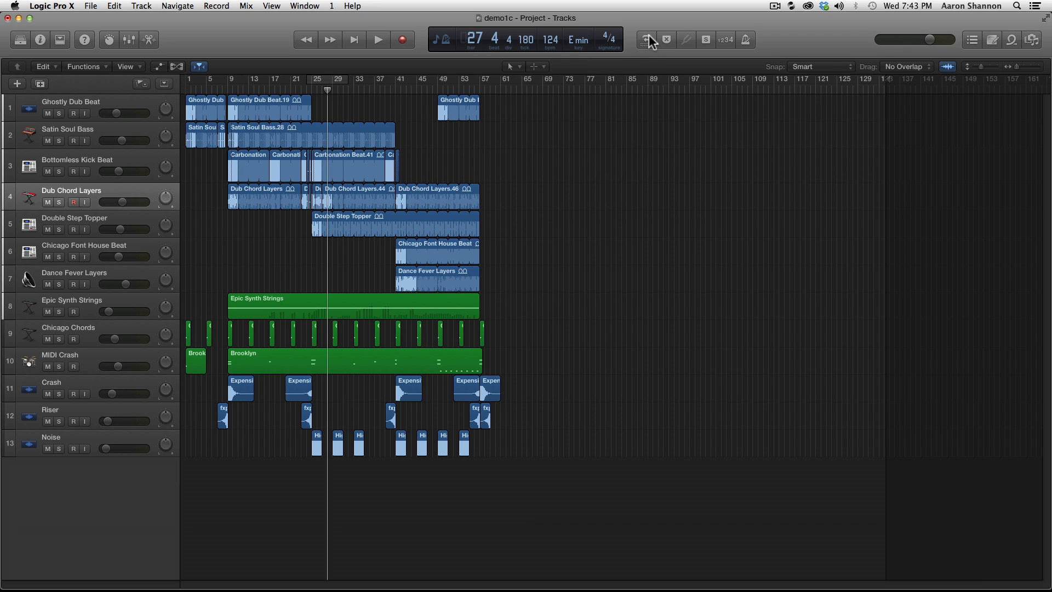
# Turn on cycle mode around bar 25
pyautogui.click(647, 39)
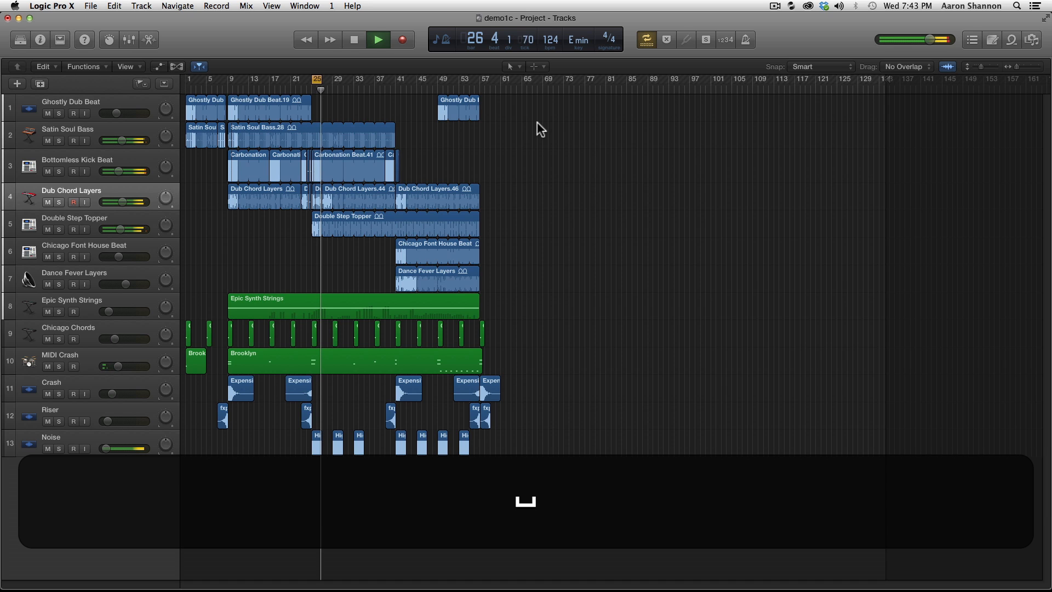
# Toggle cycle with C and stretch the cycle range across bars 25 to 41
pyautogui.press('c')
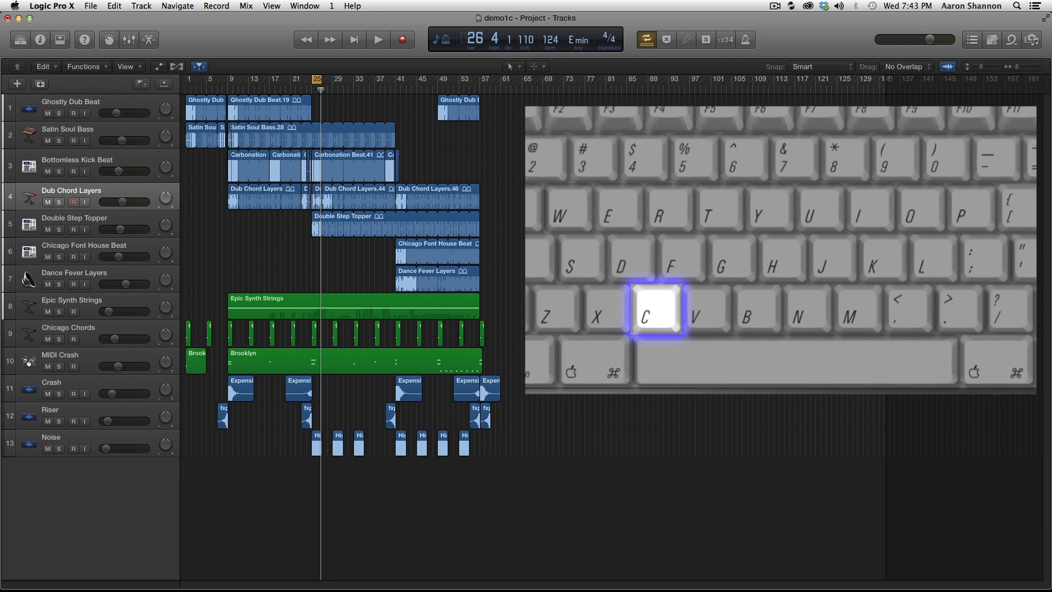
pyautogui.press('c')
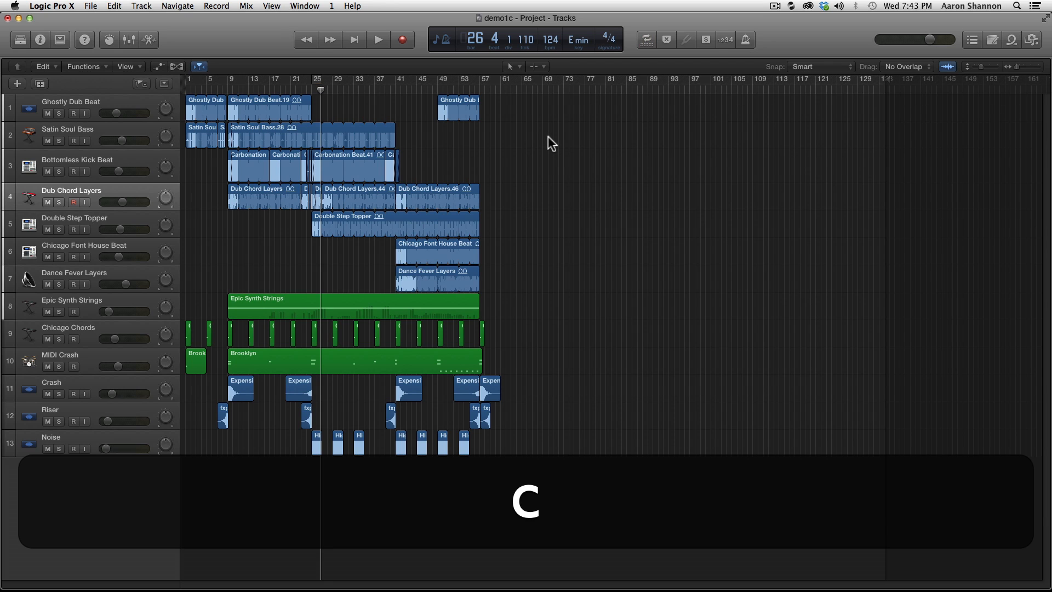
pyautogui.moveTo(379, 93)
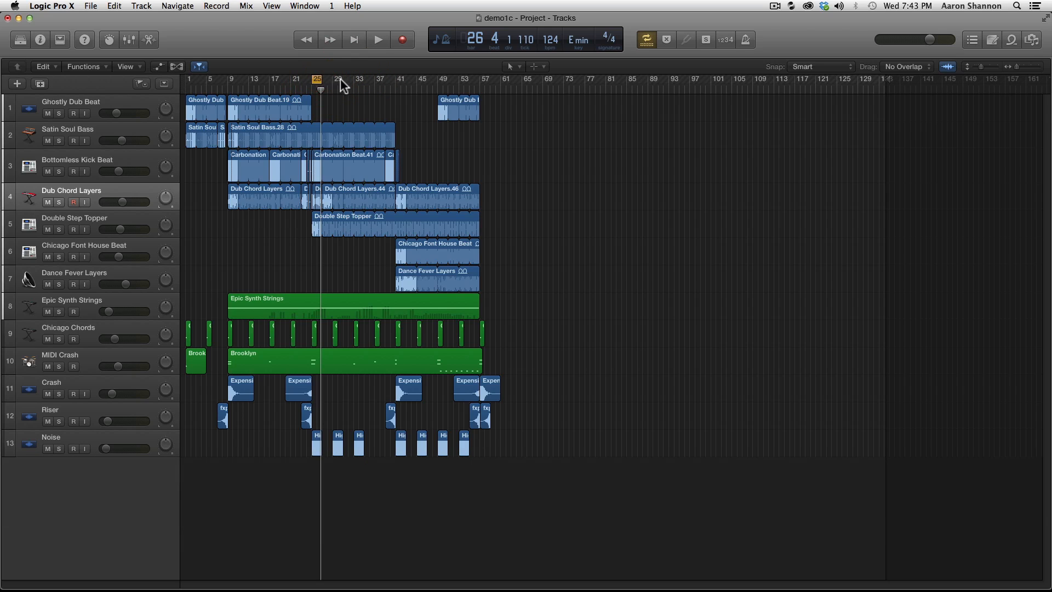
pyautogui.moveTo(321, 79); pyautogui.dragTo(408, 79)
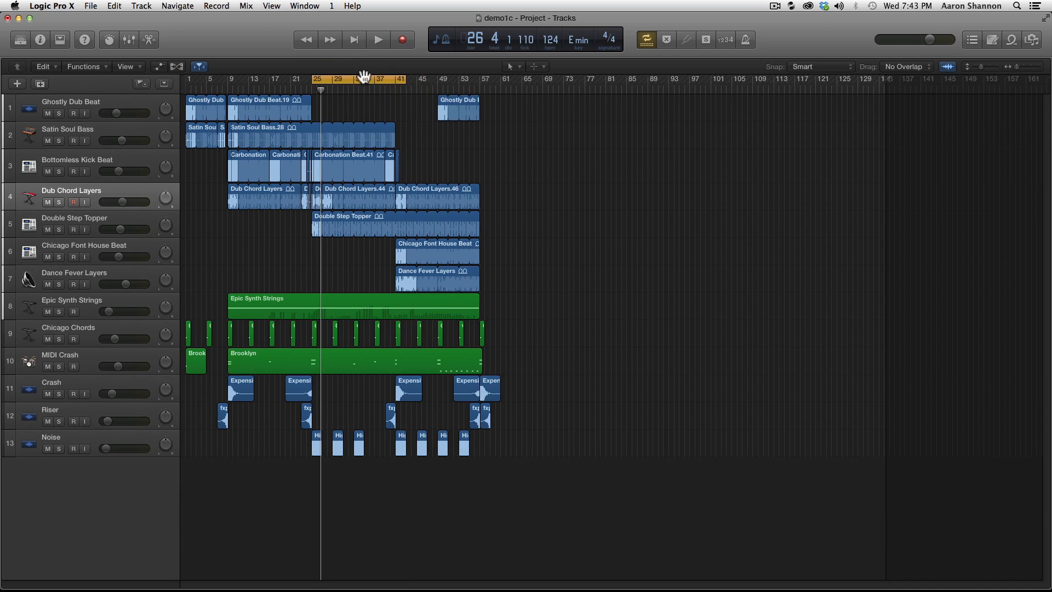
pyautogui.moveTo(377, 79)
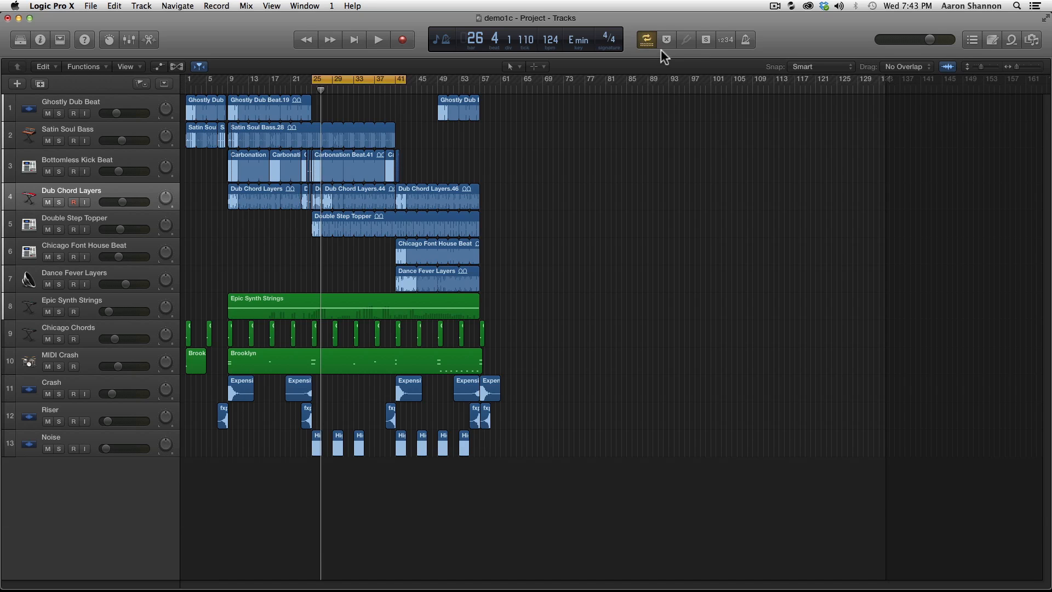
pyautogui.moveTo(651, 40)
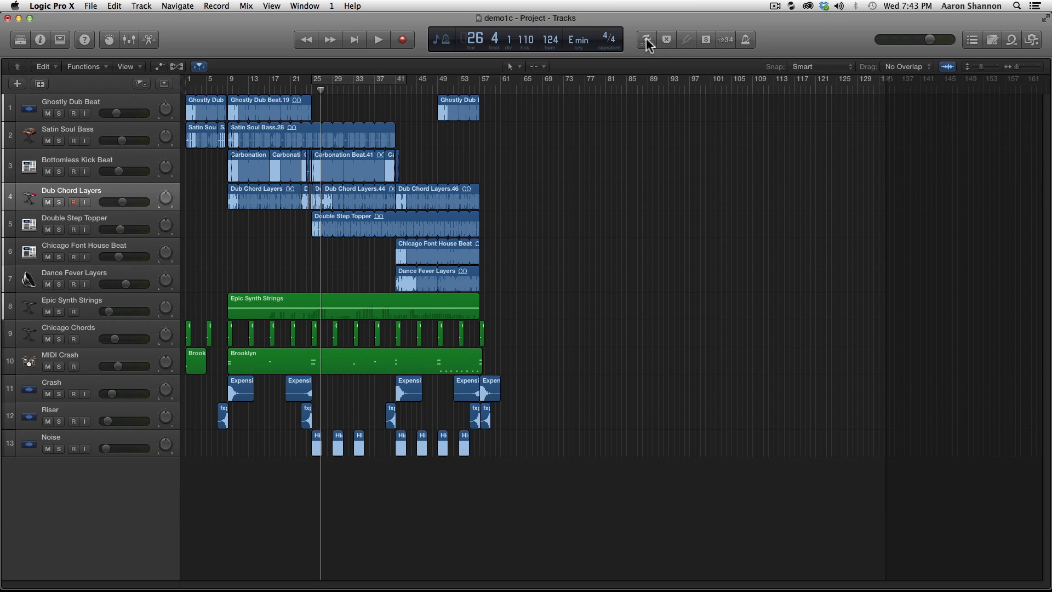
pyautogui.moveTo(943, 37)
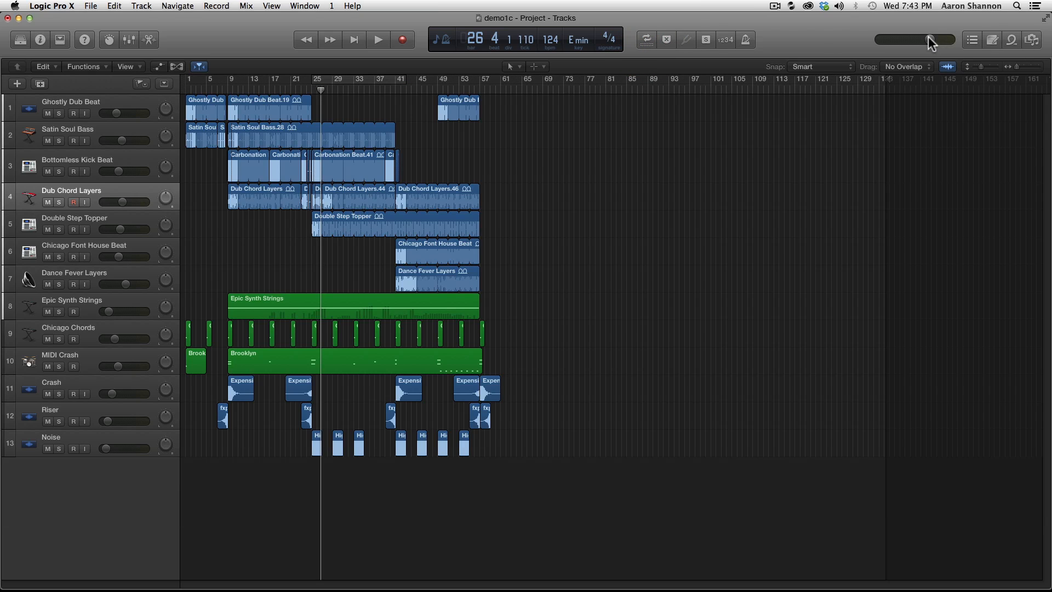
# Start playback and dip the master volume to about -9.8 dB and back
pyautogui.click(376, 40)
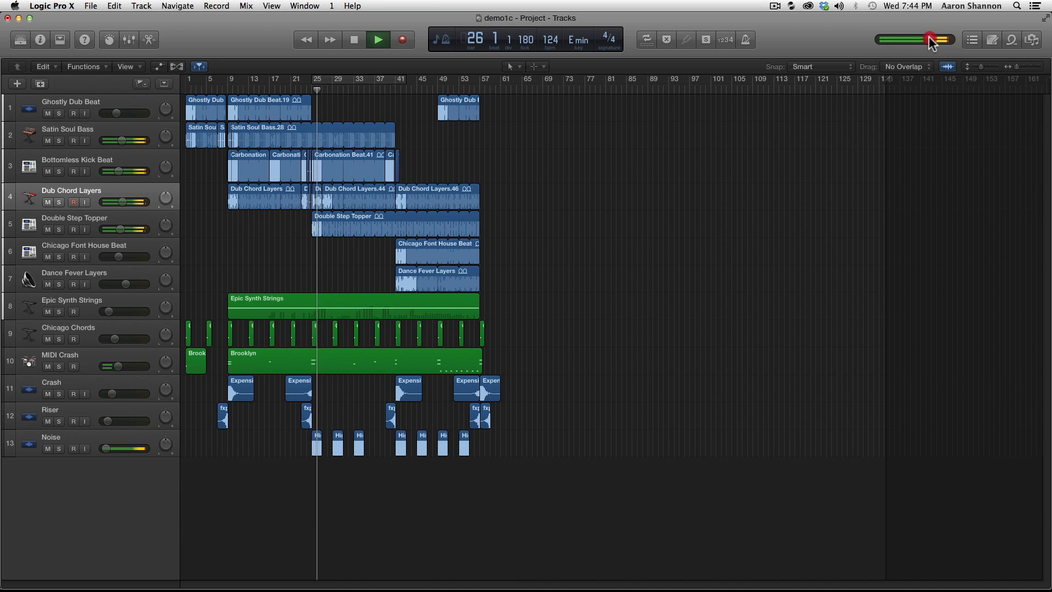
pyautogui.moveTo(931, 40); pyautogui.dragTo(901, 39)
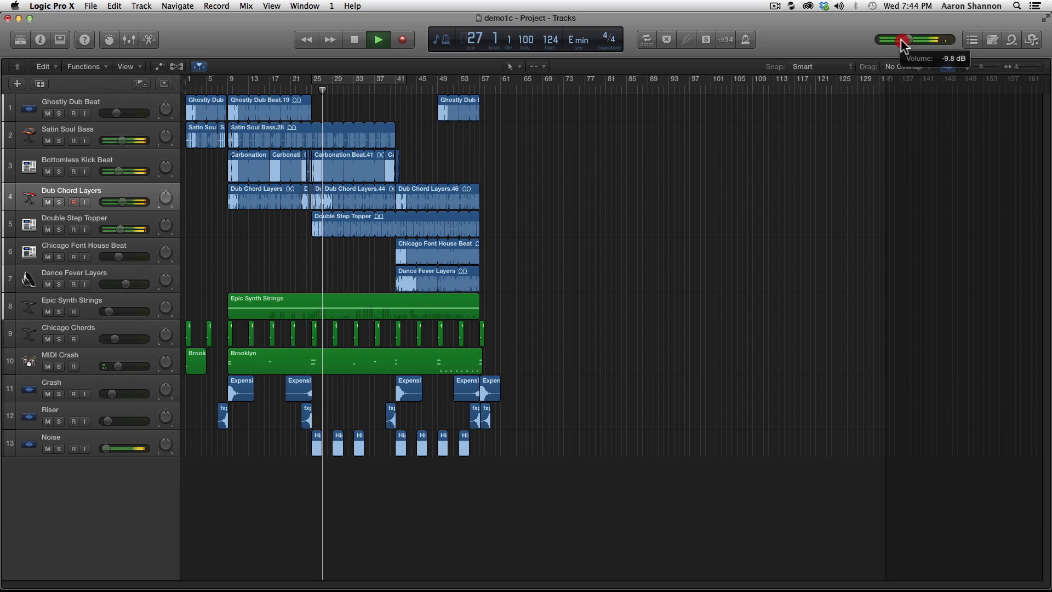
pyautogui.moveTo(902, 39); pyautogui.dragTo(911, 39)
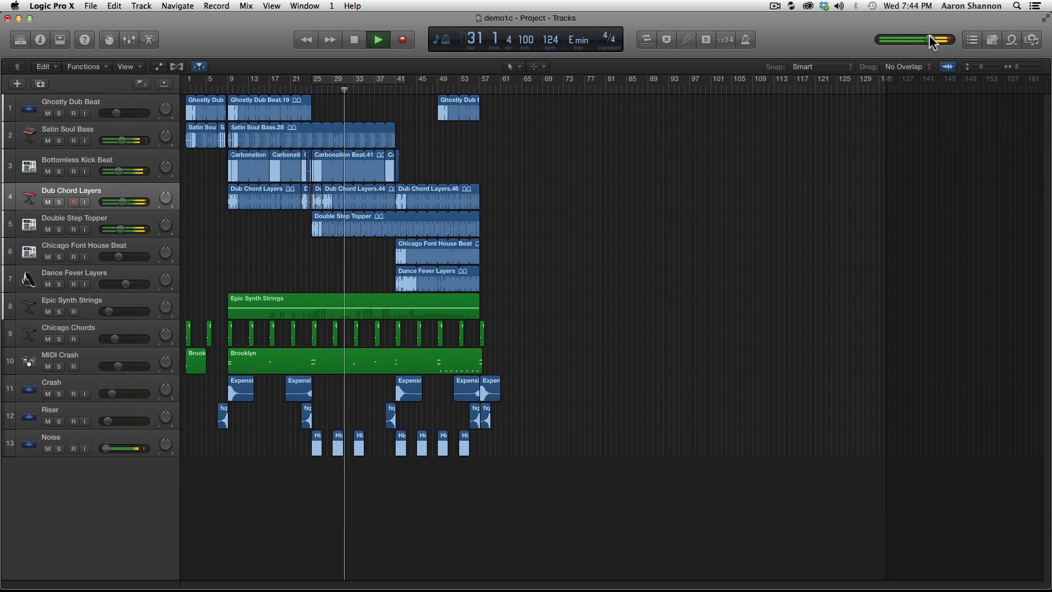
# Lower the master volume to -12.0 dB and bring it back up
pyautogui.moveTo(932, 40); pyautogui.dragTo(902, 39)
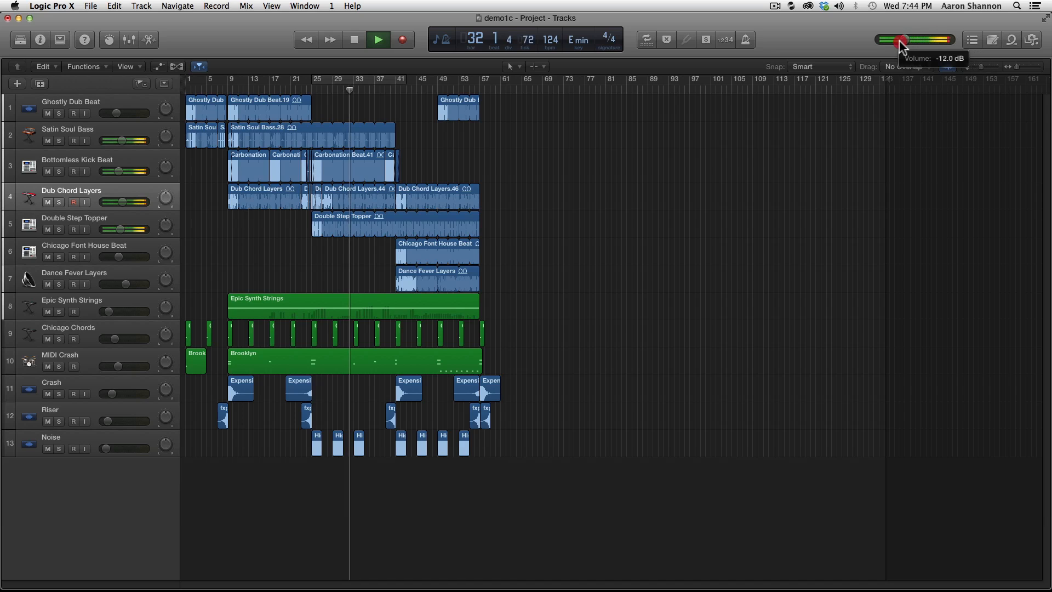
pyautogui.moveTo(899, 39); pyautogui.dragTo(946, 40)
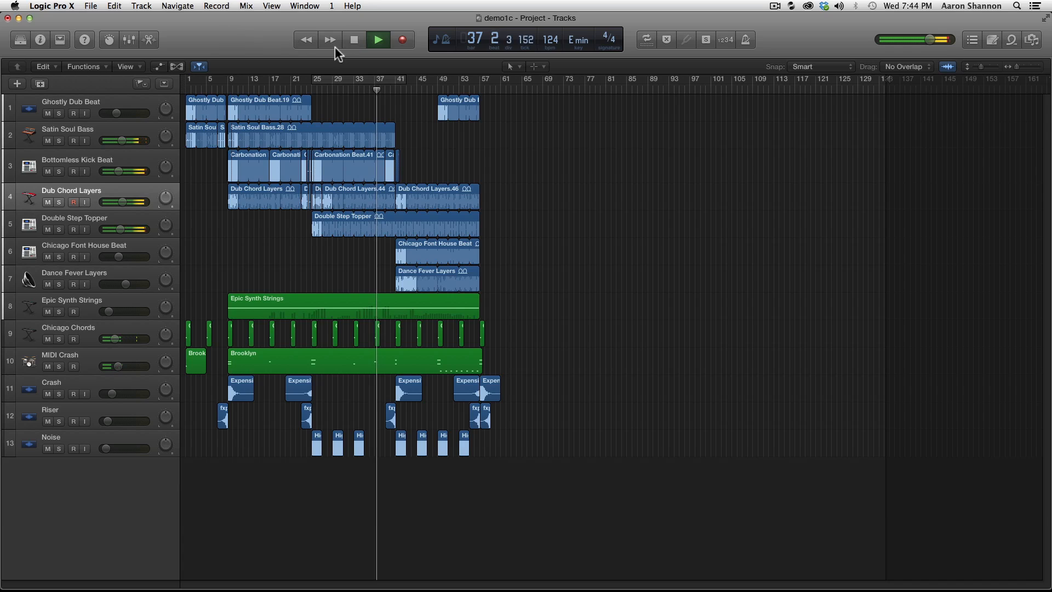
# Stop playback and customize the control bar to add Pause to the transport controls
pyautogui.click(352, 39)
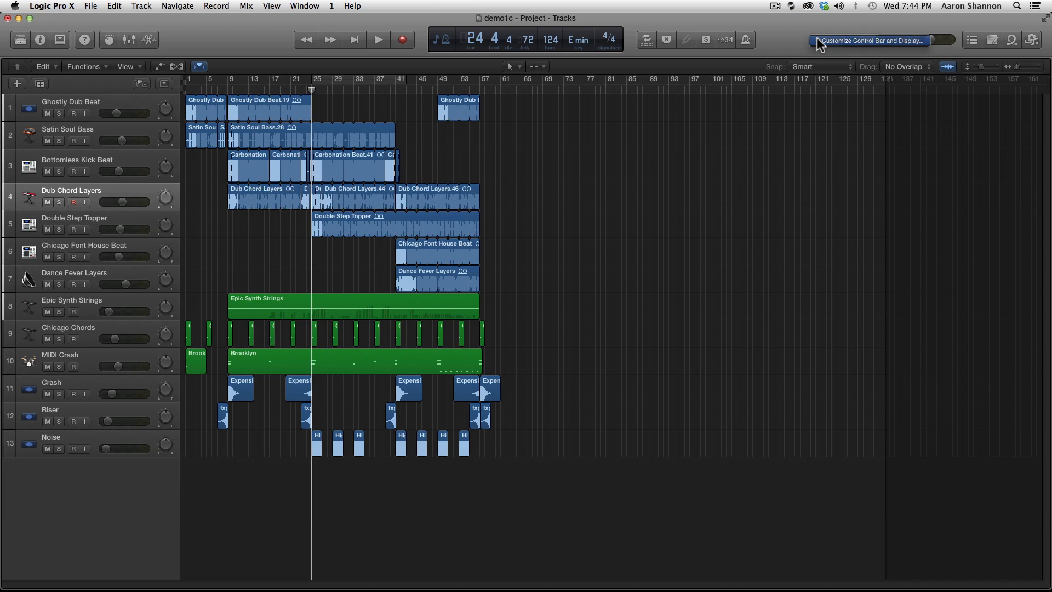
pyautogui.click(870, 40)
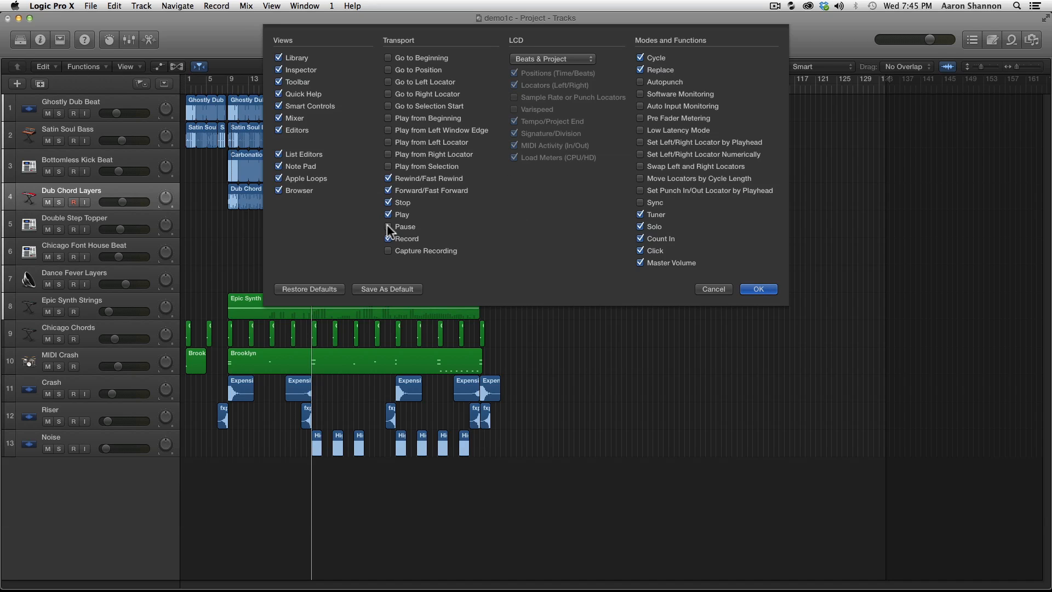
pyautogui.click(388, 239)
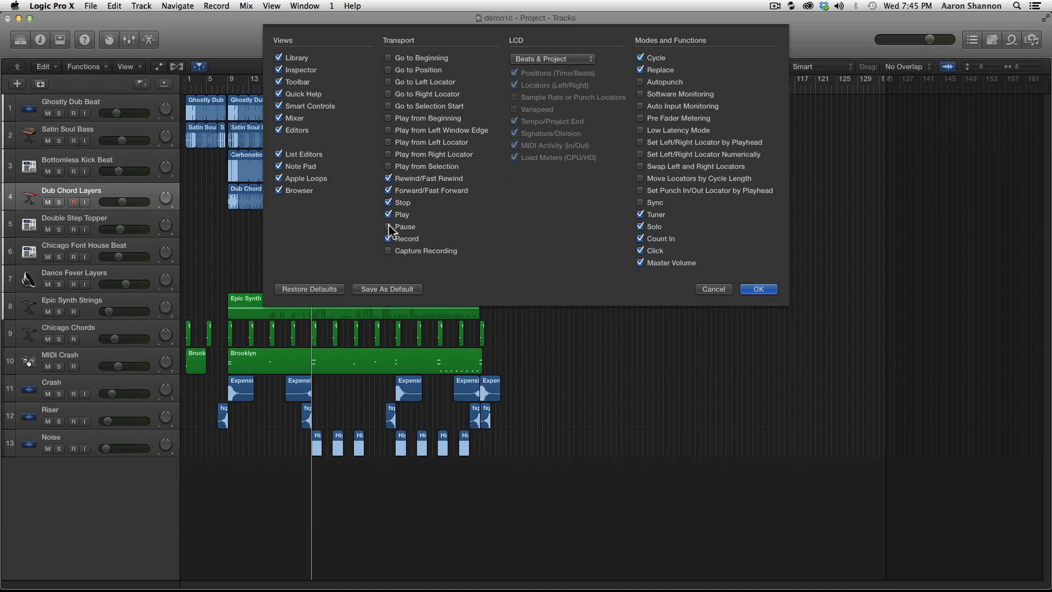
pyautogui.click(388, 226)
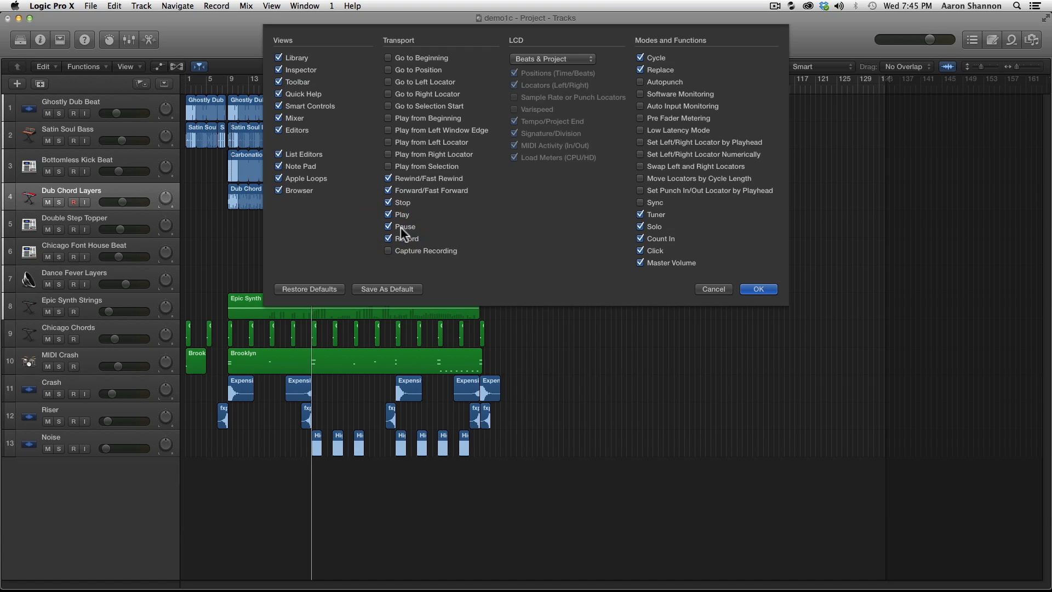
pyautogui.click(758, 289)
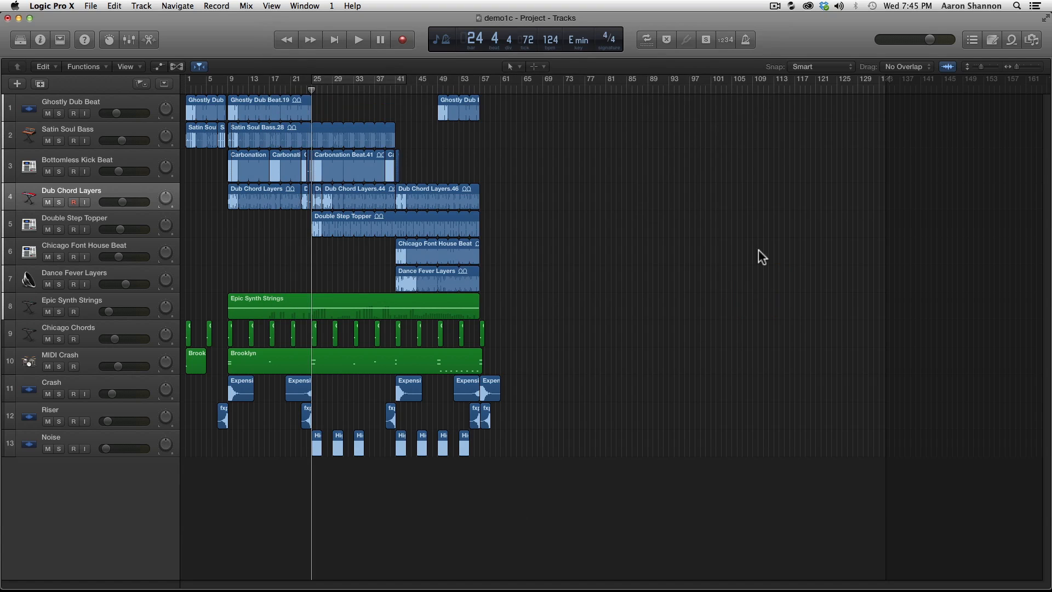
# Engage the new Pause, play the project, and leave it paused around bar 28
pyautogui.click(359, 39)
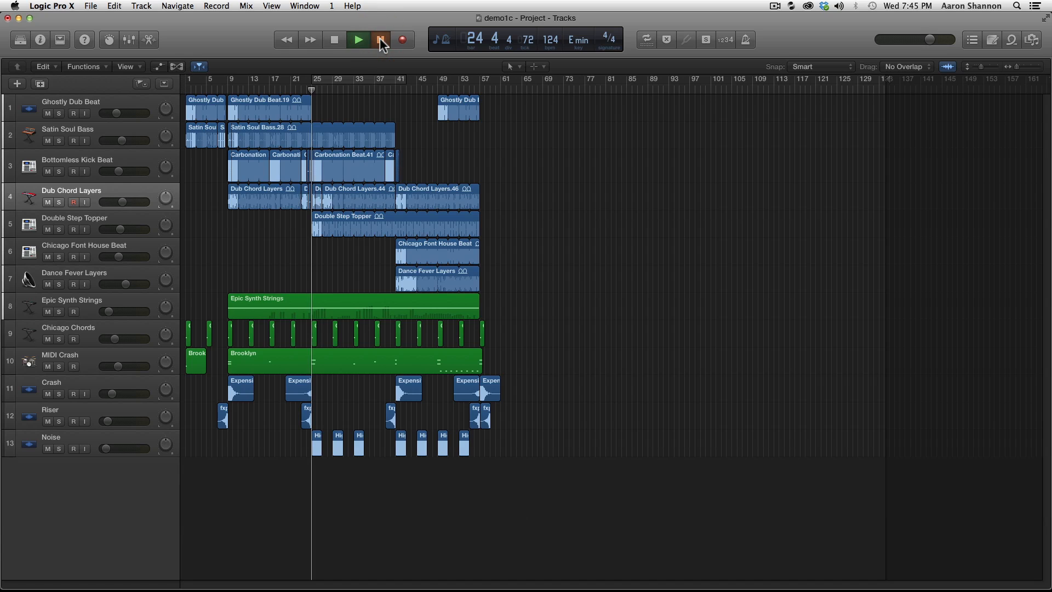
pyautogui.click(360, 40)
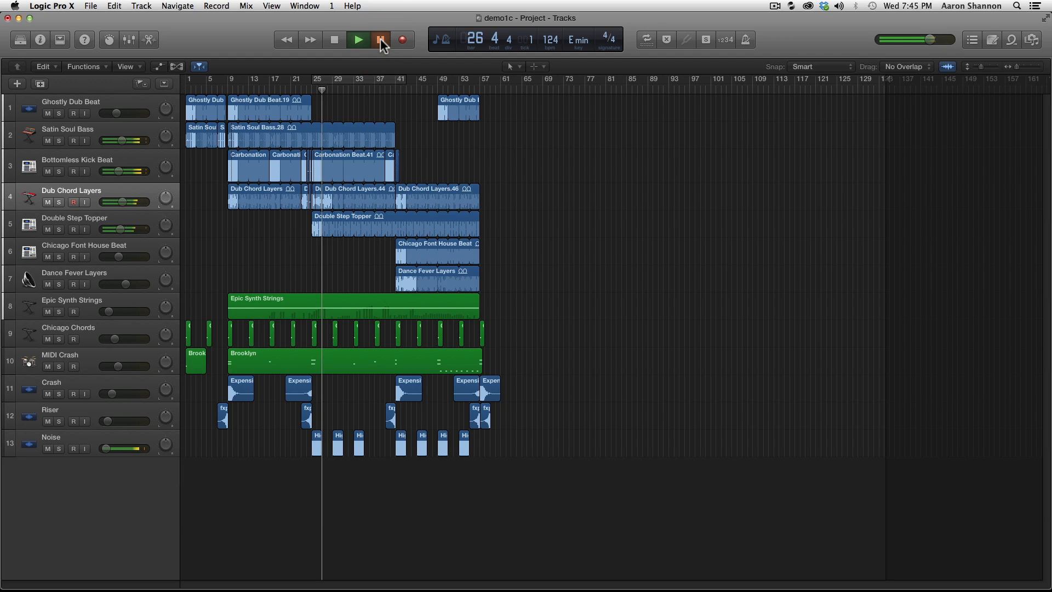
pyautogui.click(381, 39)
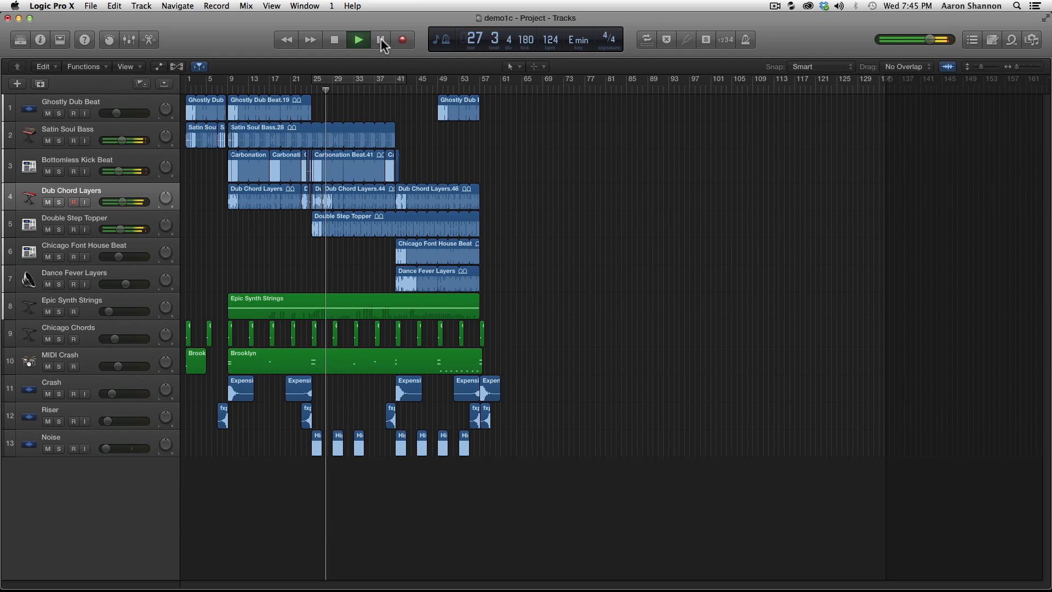
pyautogui.click(380, 40)
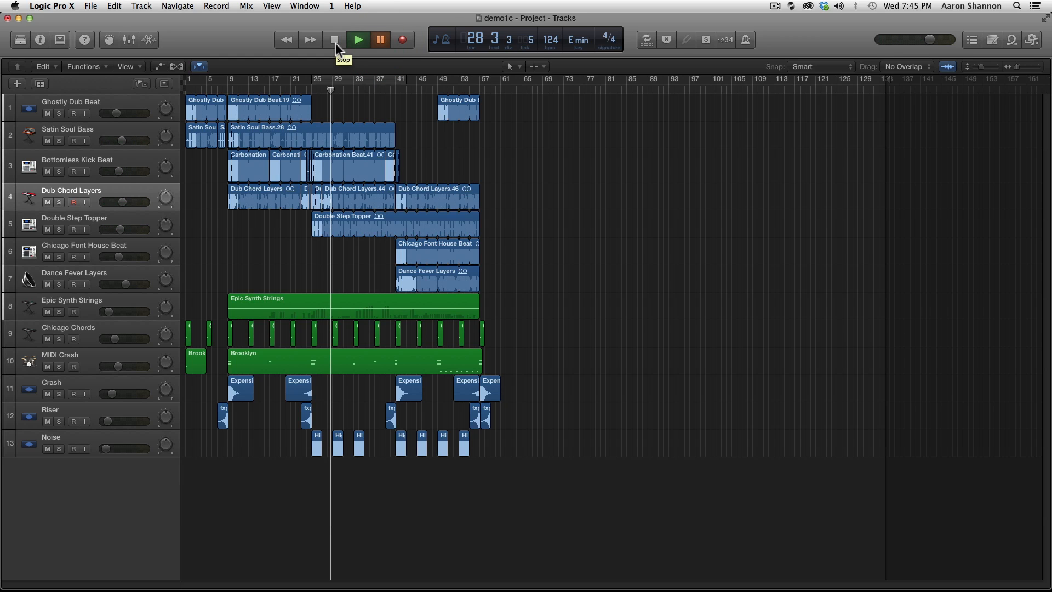
pyautogui.moveTo(337, 43)
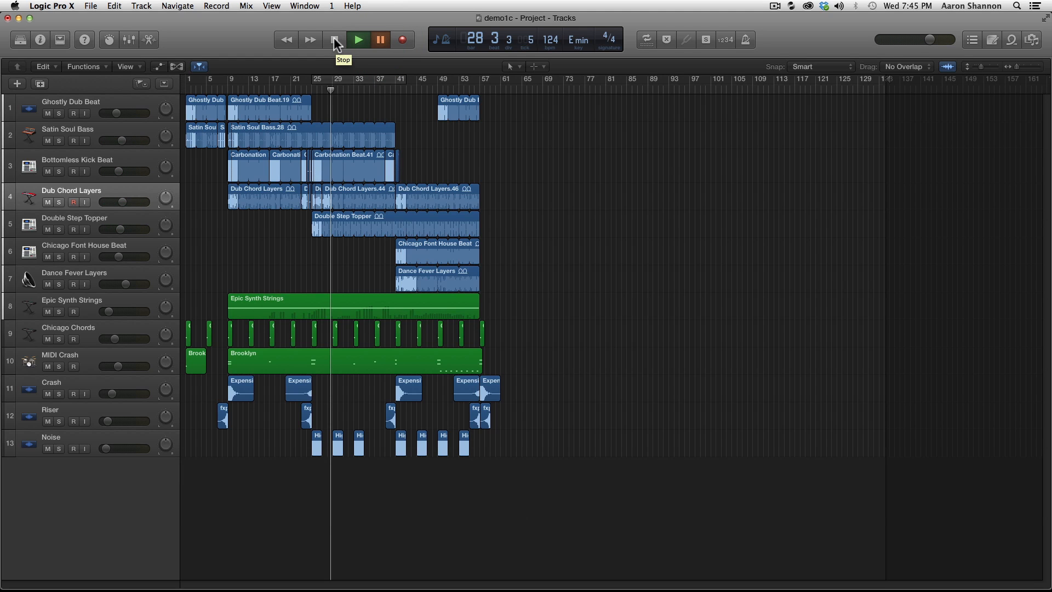